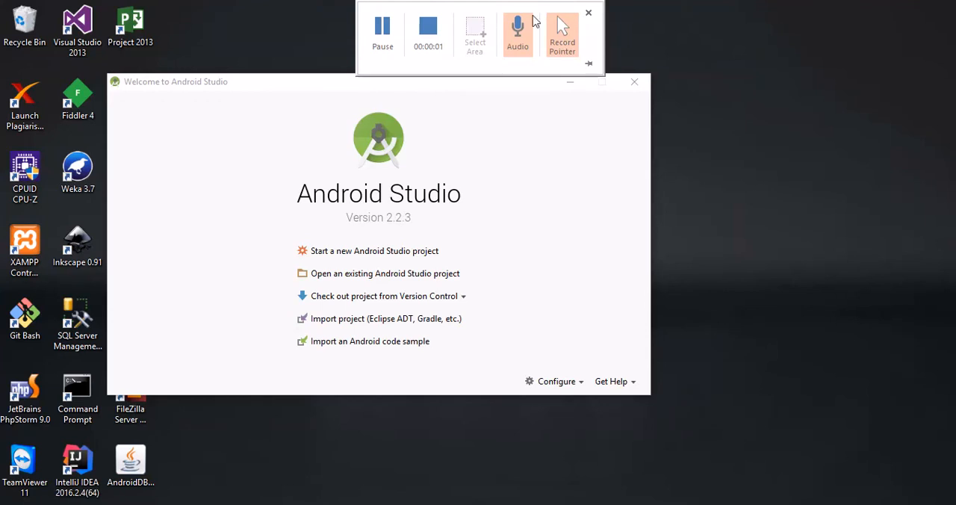
{"action": "mouse_move", "coordinate": [446, 103]}
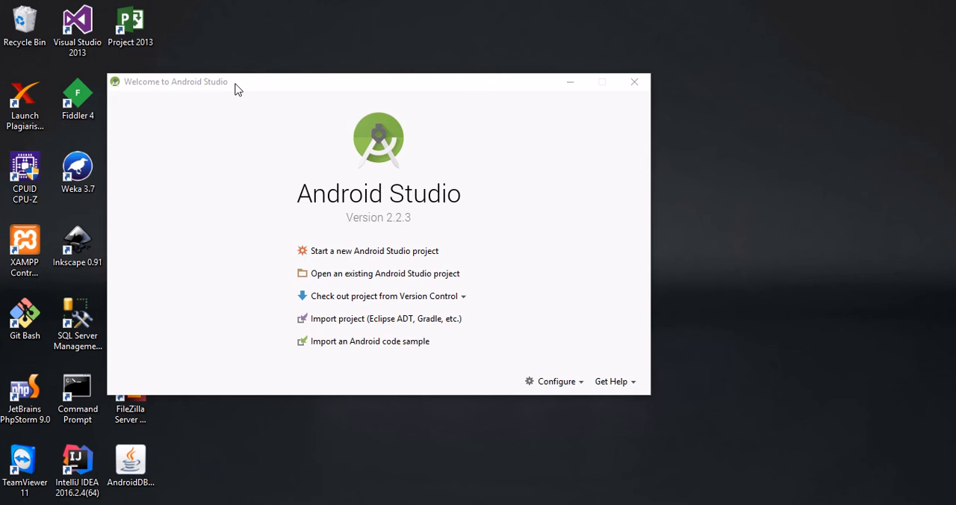
{"action": "mouse_move", "coordinate": [239, 138]}
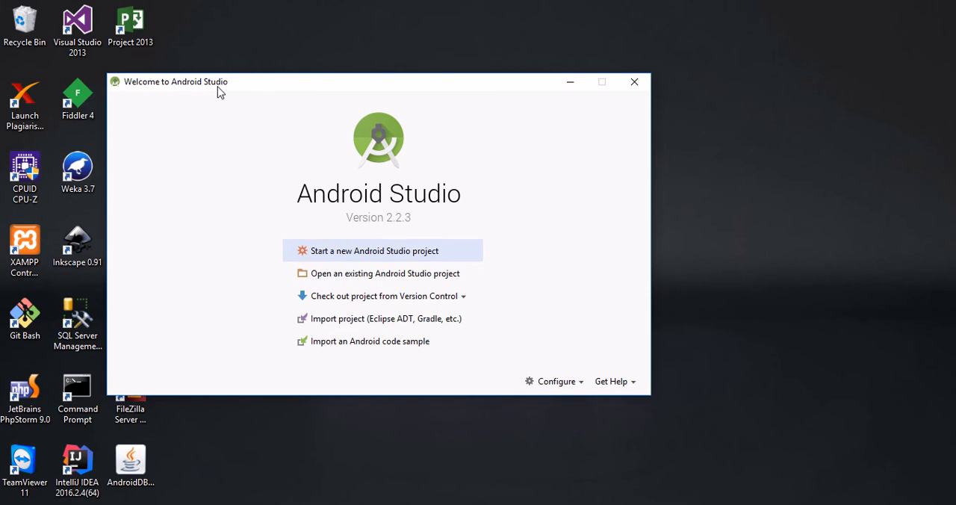
{"action": "mouse_move", "coordinate": [387, 312]}
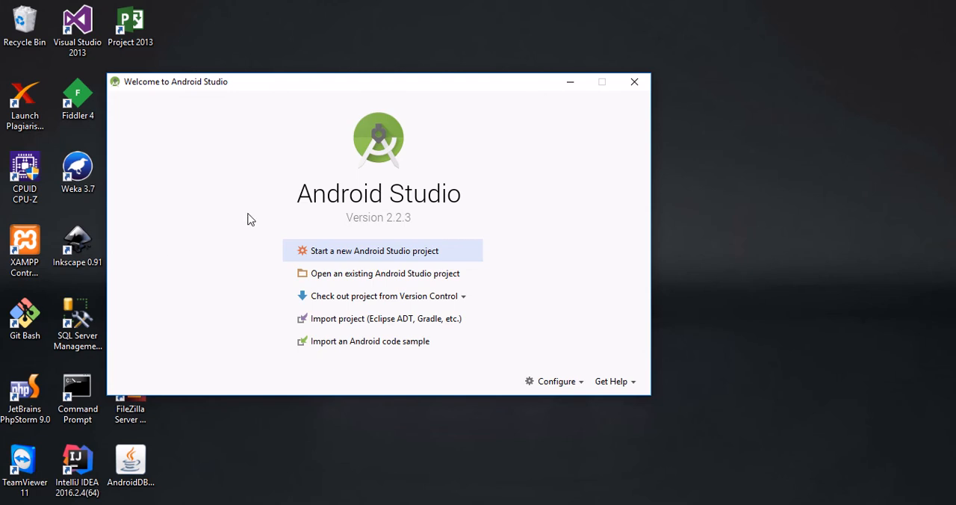
{"action": "mouse_move", "coordinate": [397, 224]}
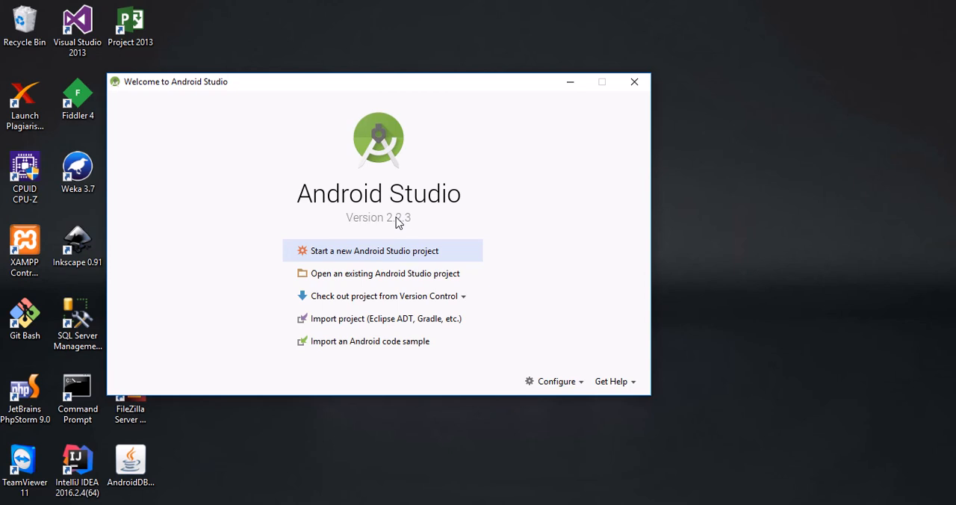
{"action": "mouse_move", "coordinate": [361, 256]}
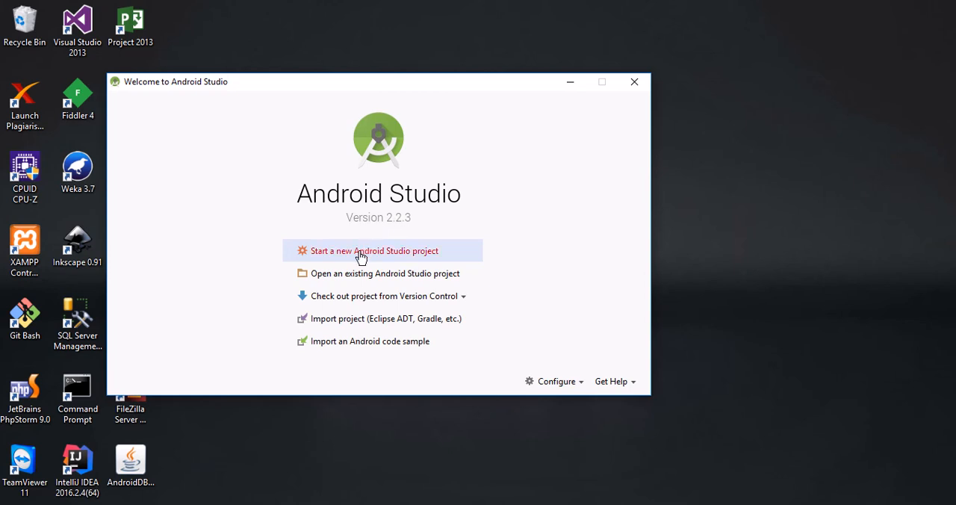
Start a new Android Studio project named ExpandableCalendarView
{"action": "left_click", "coordinate": [373, 251]}
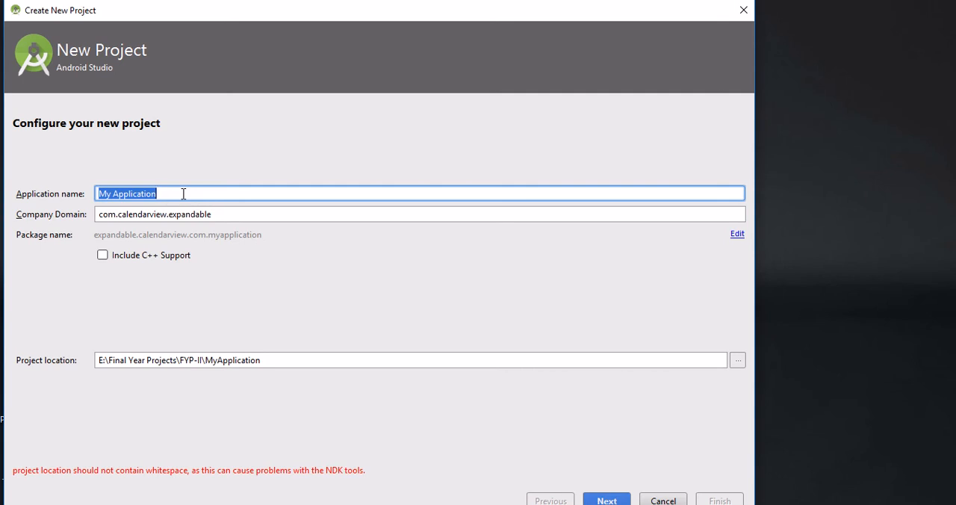
{"action": "type", "text": "Calendar"}
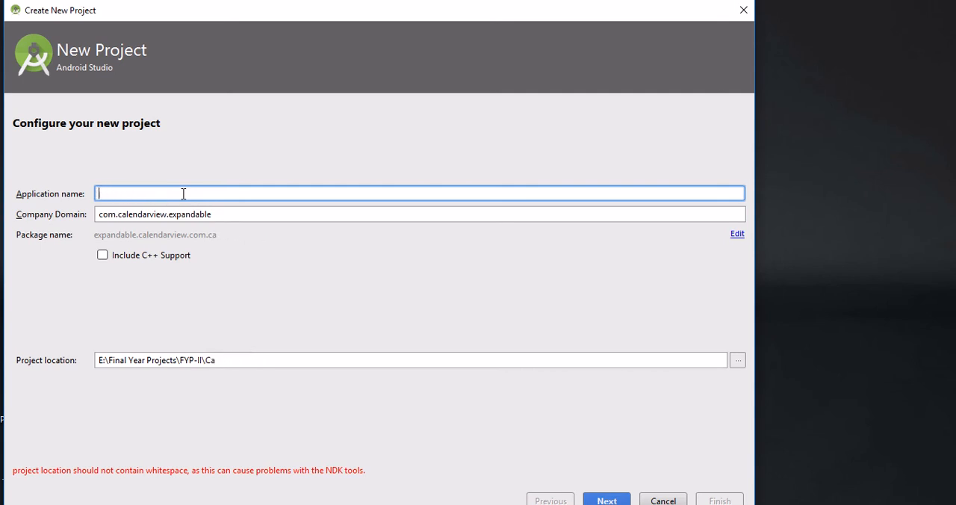
{"action": "type", "text": "Ecp"}
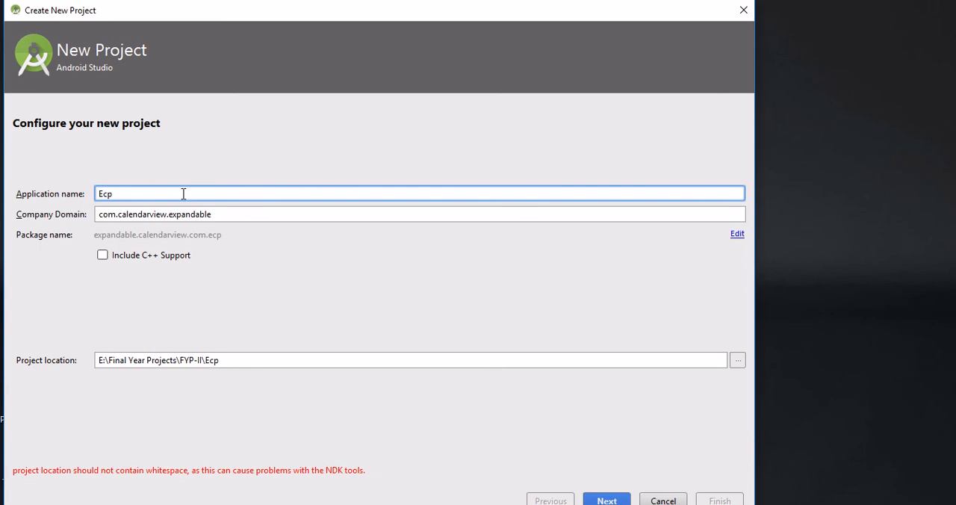
{"action": "type", "text": "ExpandableCalendar"}
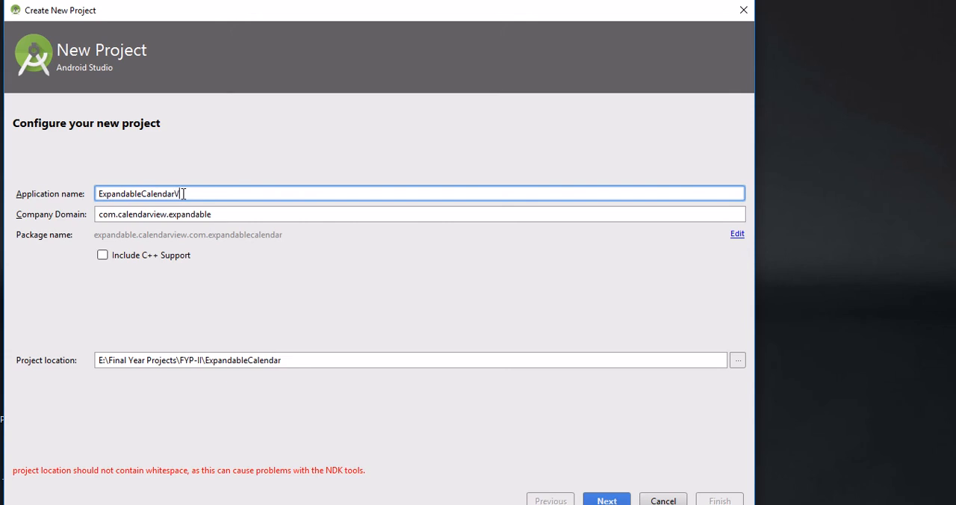
{"action": "type", "text": "View"}
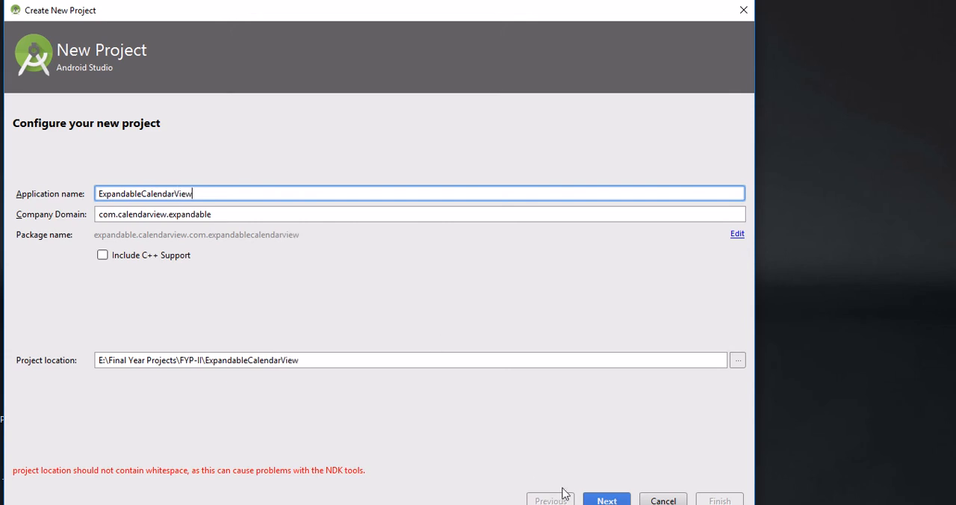
{"action": "left_click", "coordinate": [606, 499]}
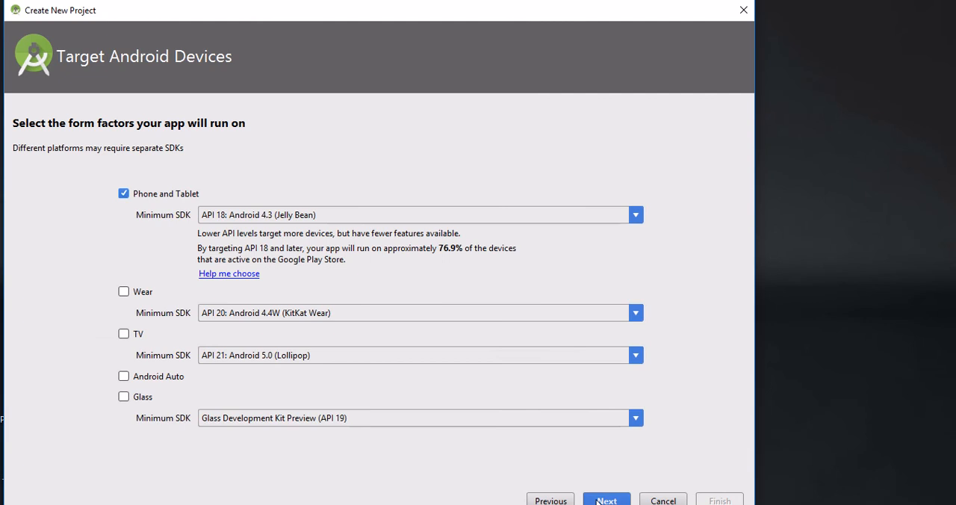
Keep the Phone and Tablet target, choose the Empty Activity template and finish the wizard
{"action": "left_click", "coordinate": [607, 499]}
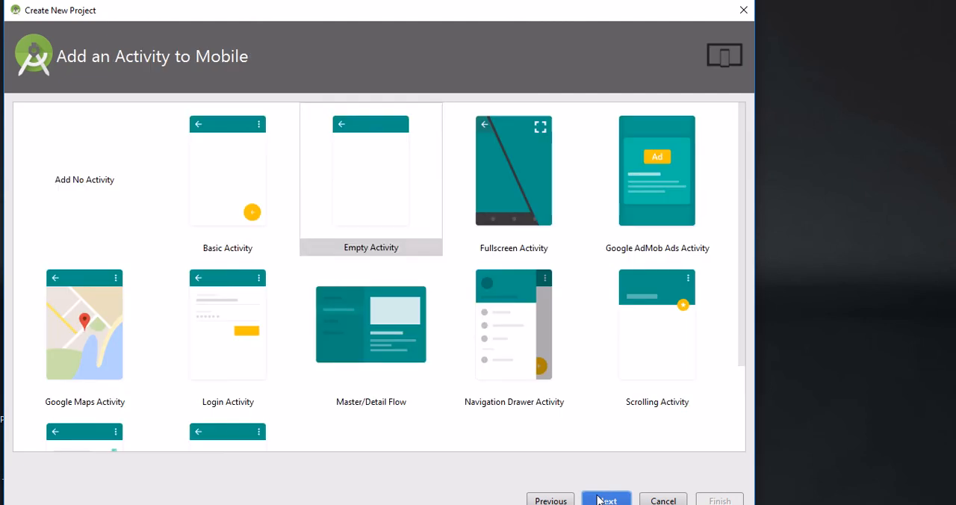
{"action": "left_click", "coordinate": [370, 179]}
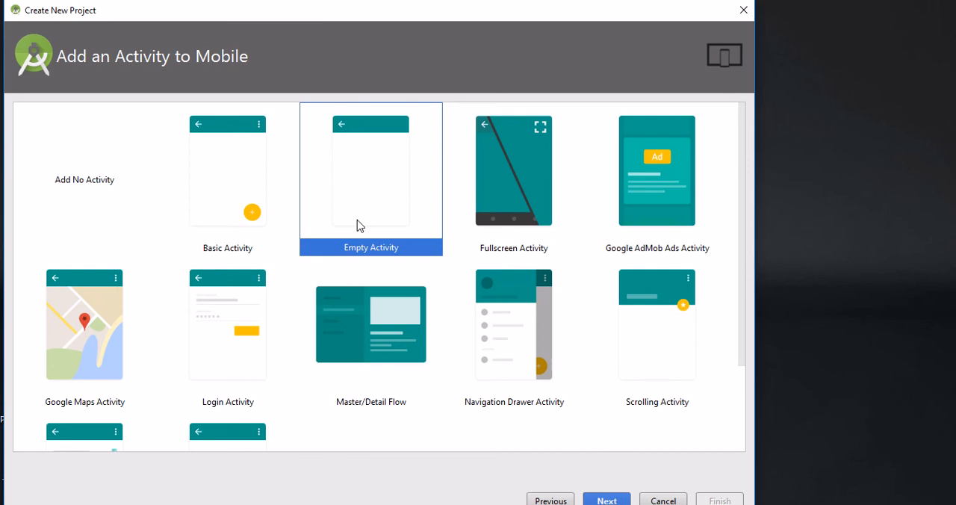
{"action": "mouse_move", "coordinate": [416, 328]}
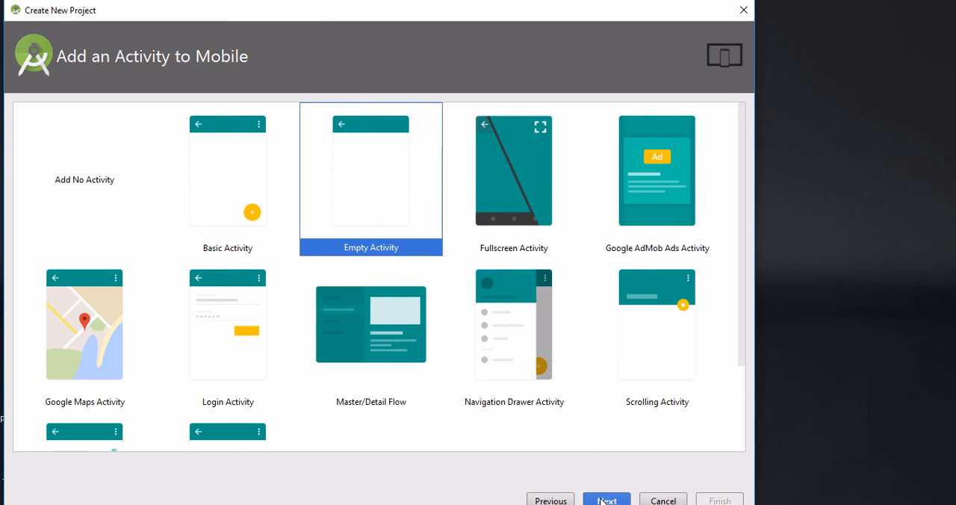
{"action": "left_click", "coordinate": [607, 499]}
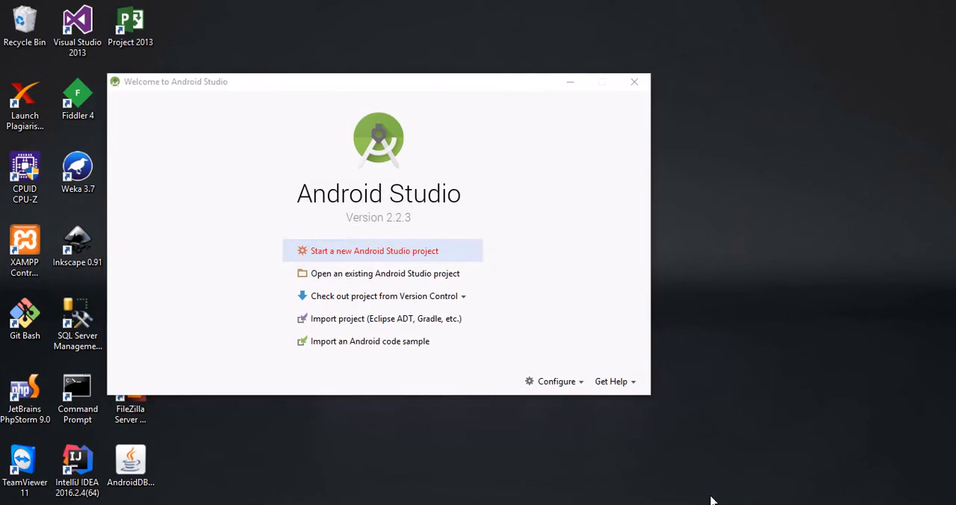
Let the Gradle build run so the project opens on MainActivity.java
{"action": "left_click", "coordinate": [374, 251]}
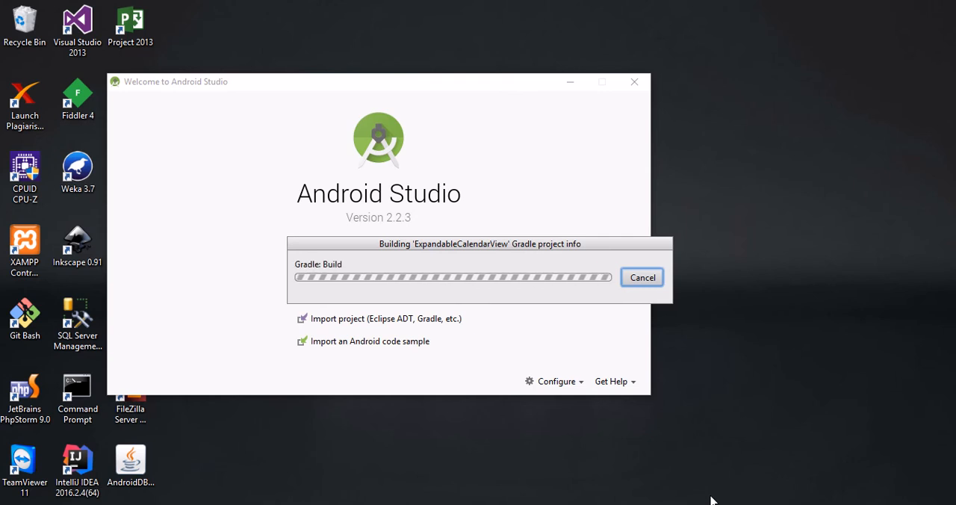
{"action": "mouse_move", "coordinate": [461, 175]}
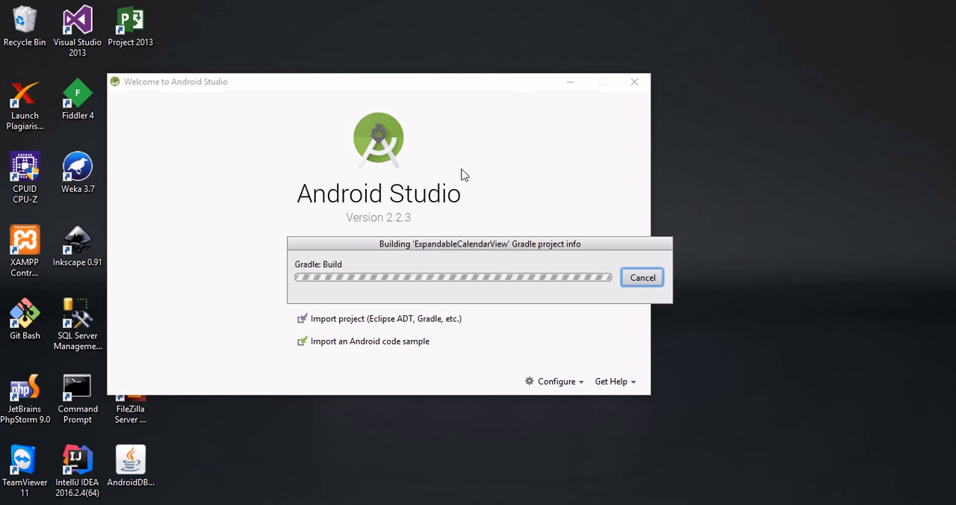
{"action": "mouse_move", "coordinate": [451, 60]}
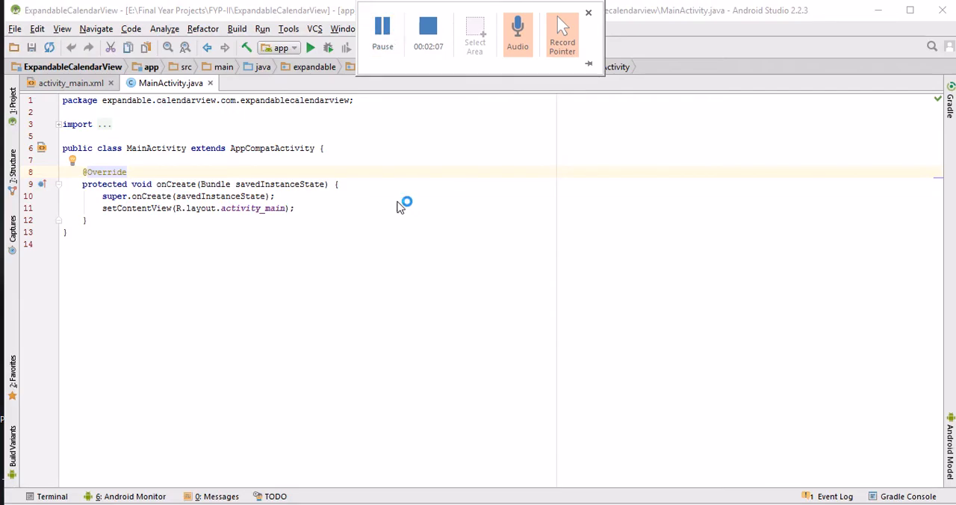
Switch the editor to the activity_main.xml layout file
{"action": "left_click", "coordinate": [588, 12]}
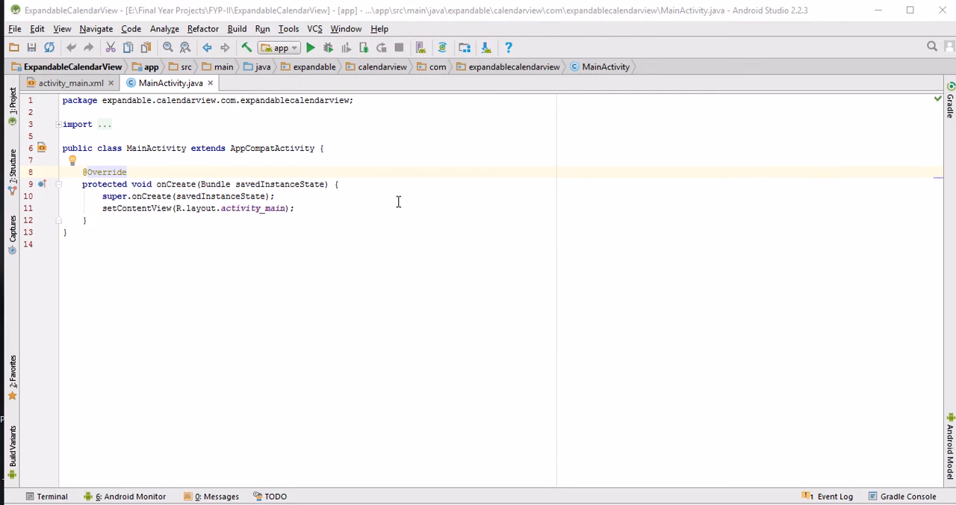
{"action": "mouse_move", "coordinate": [374, 190]}
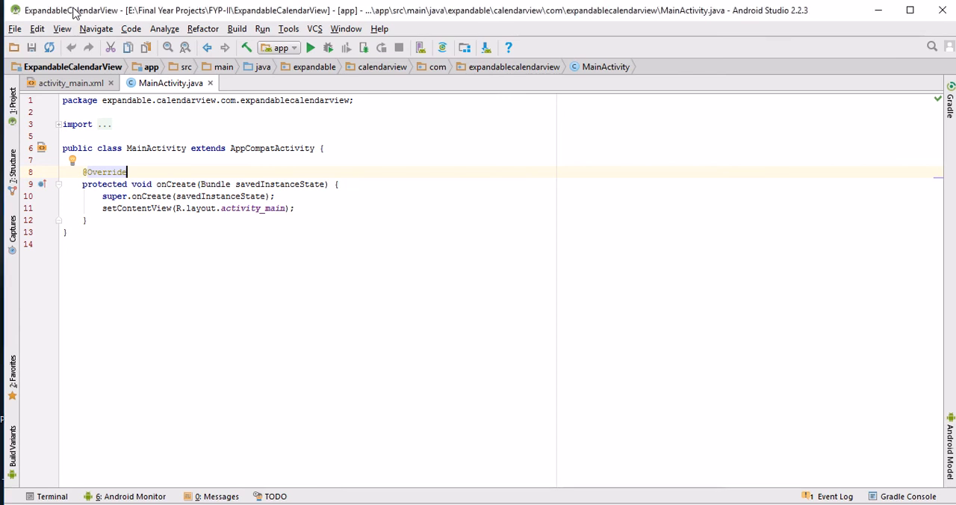
{"action": "left_click", "coordinate": [72, 83]}
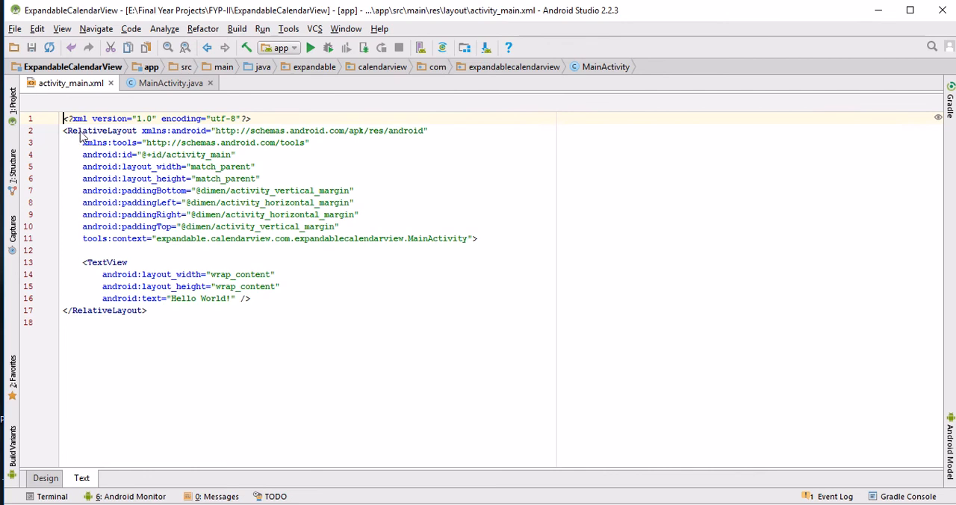
{"action": "mouse_move", "coordinate": [84, 138]}
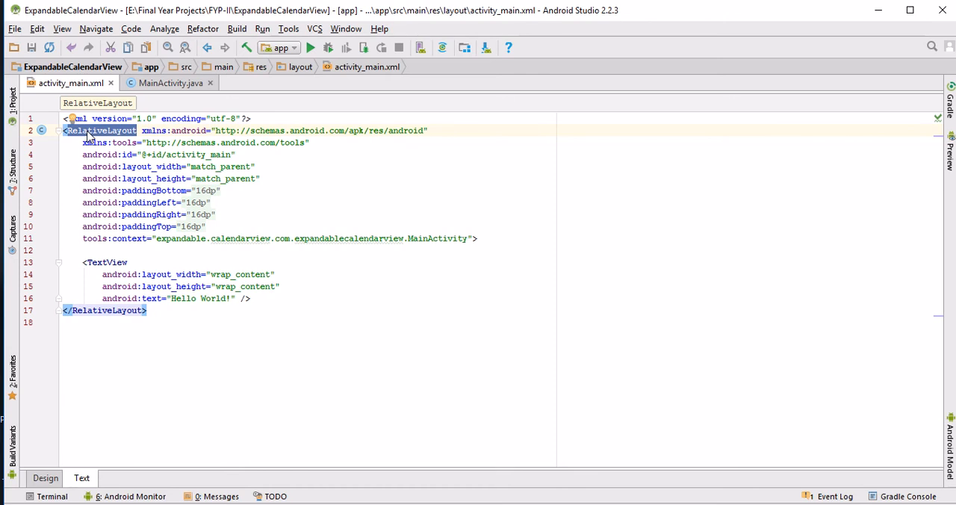
Rename the root RelativeLayout to LinearLayout with android:orientation="vertical"
{"action": "type", "text": "LinearLayout"}
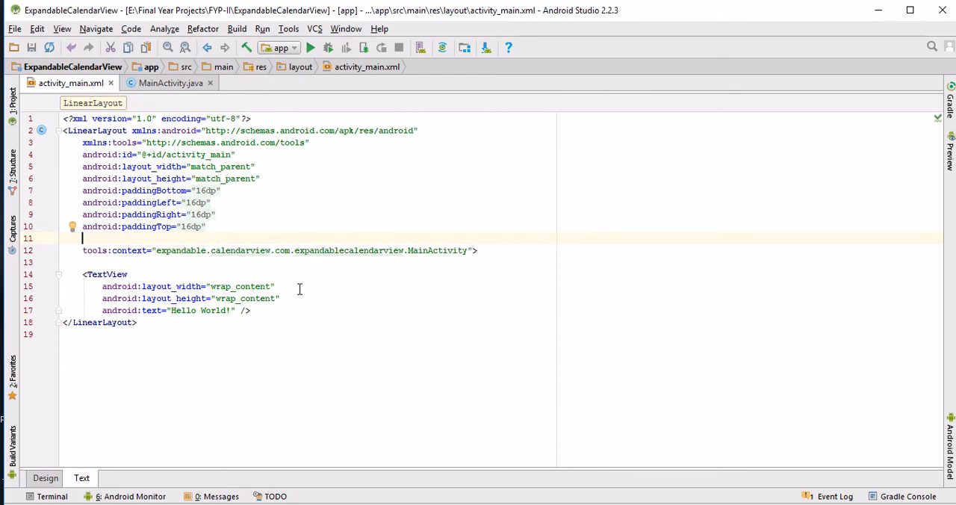
{"action": "type", "text": "android:ori"}
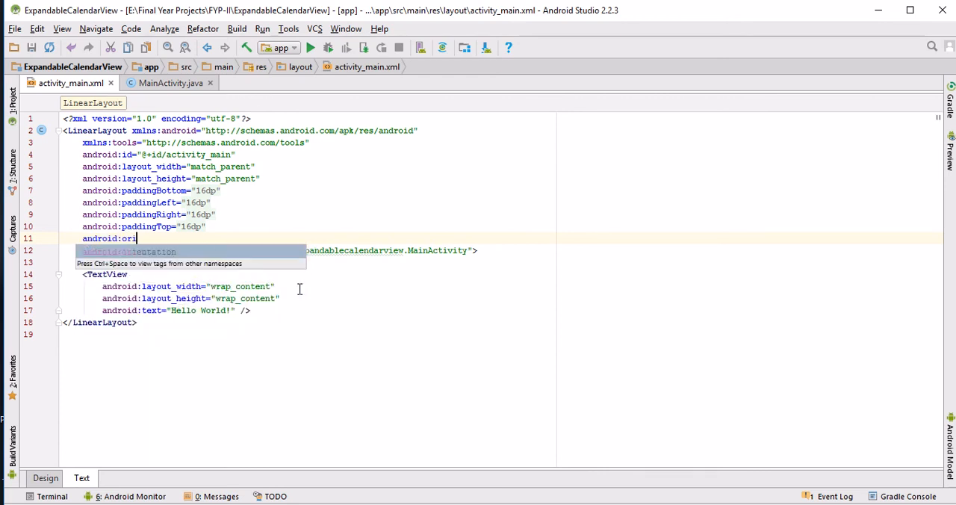
{"action": "type", "text": "entation=\"vertical"}
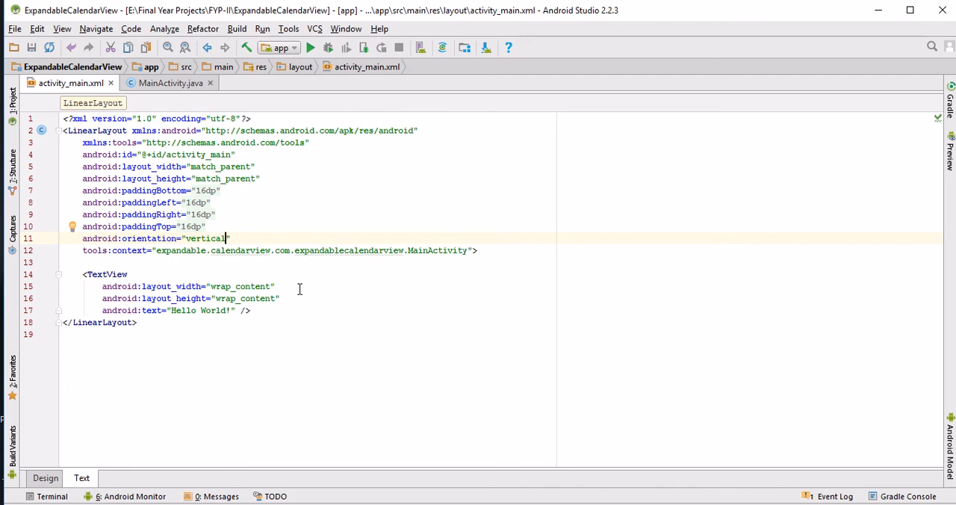
{"action": "mouse_move", "coordinate": [291, 299]}
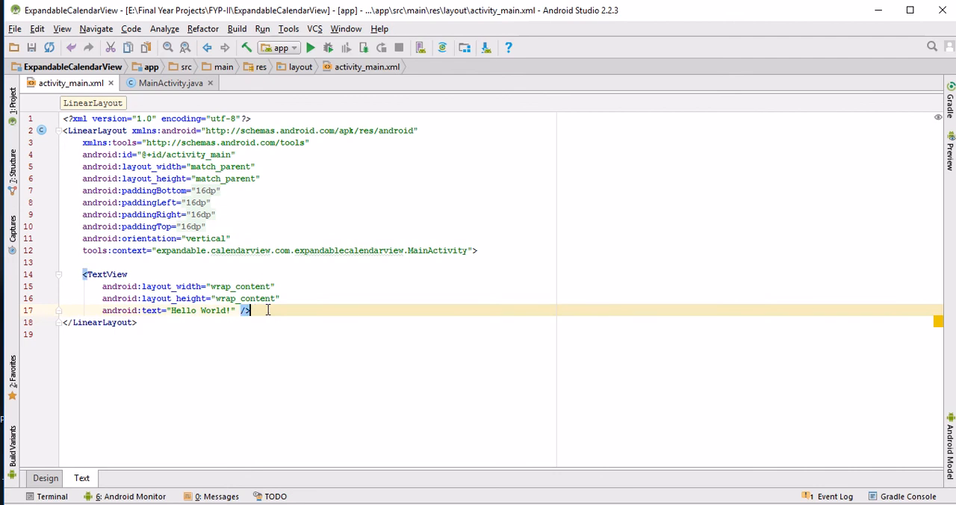
Add a CalendarView with wrap_content width and height and id expandable_calendar_view
{"action": "type", "text": "<"}
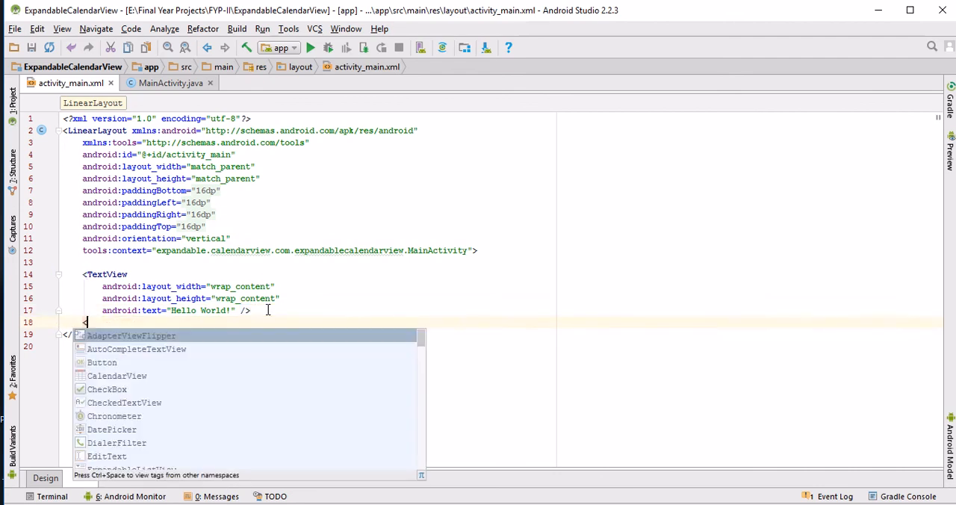
{"action": "type", "text": "CalendarV"}
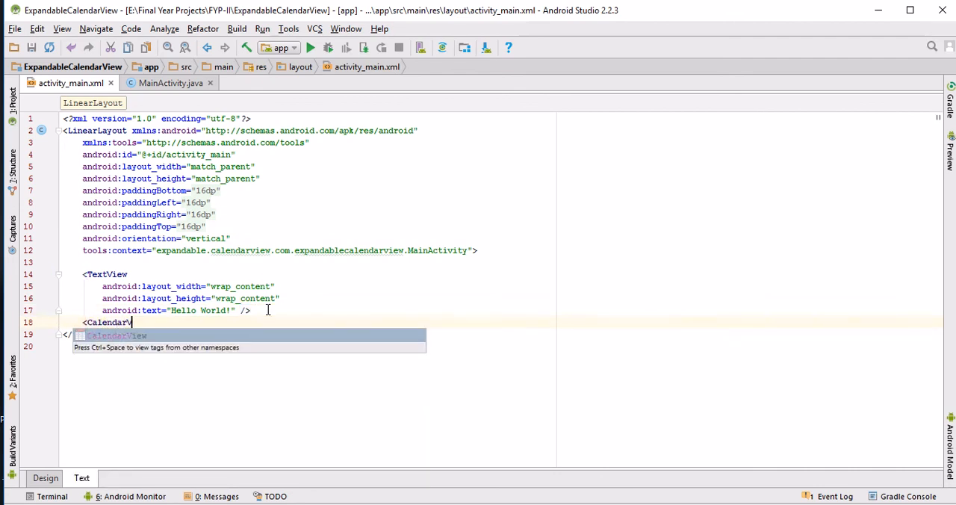
{"action": "key", "text": "Tab"}
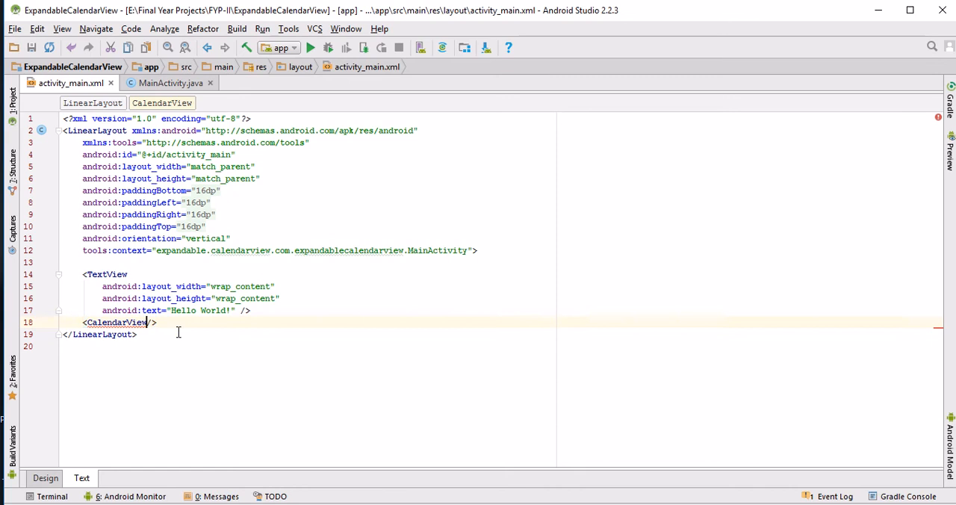
{"action": "type", "text": "android:layout_width=\"wrap_content"}
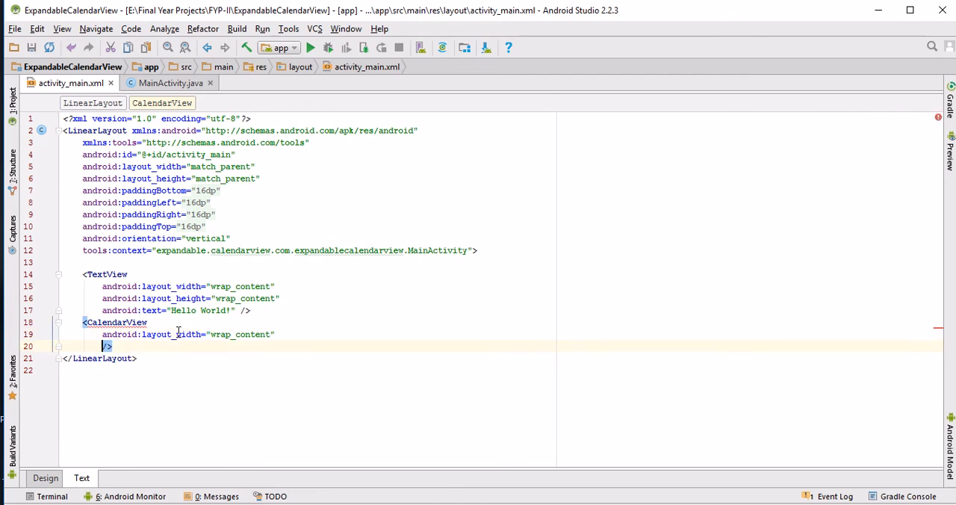
{"action": "type", "text": "android:id=\"@_c"}
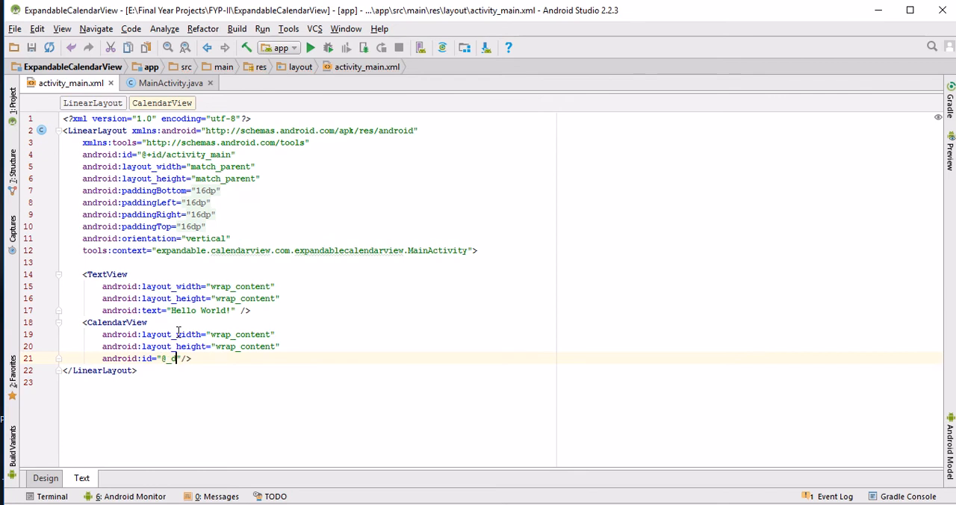
{"action": "type", "text": "+"}
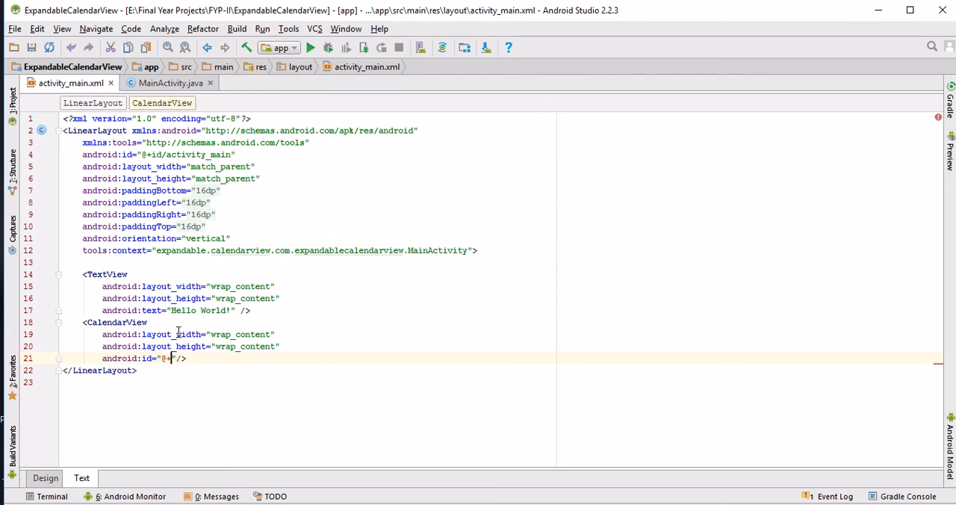
{"action": "type", "text": "id/expandable_calendar_view"}
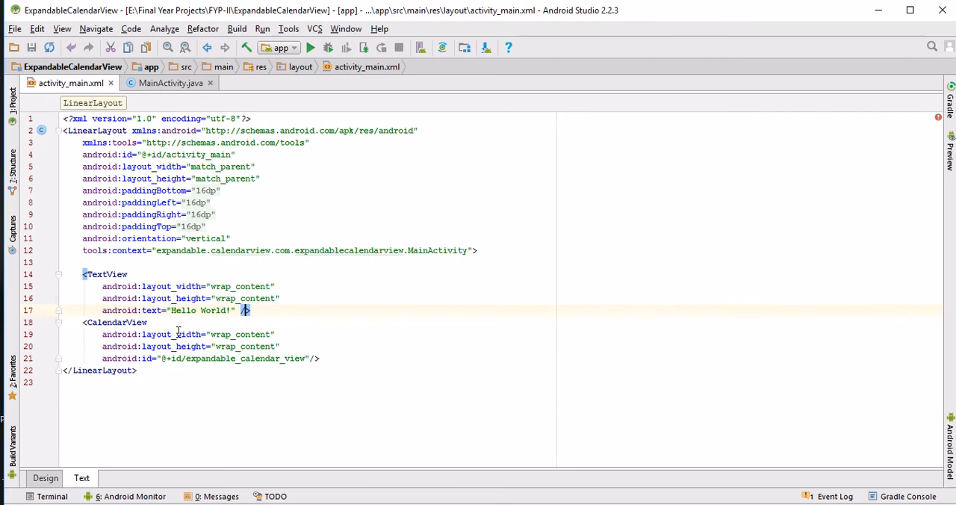
Change the TextView to read "Click Me" with id date_text and clickable="true"
{"action": "left_click", "coordinate": [232, 311]}
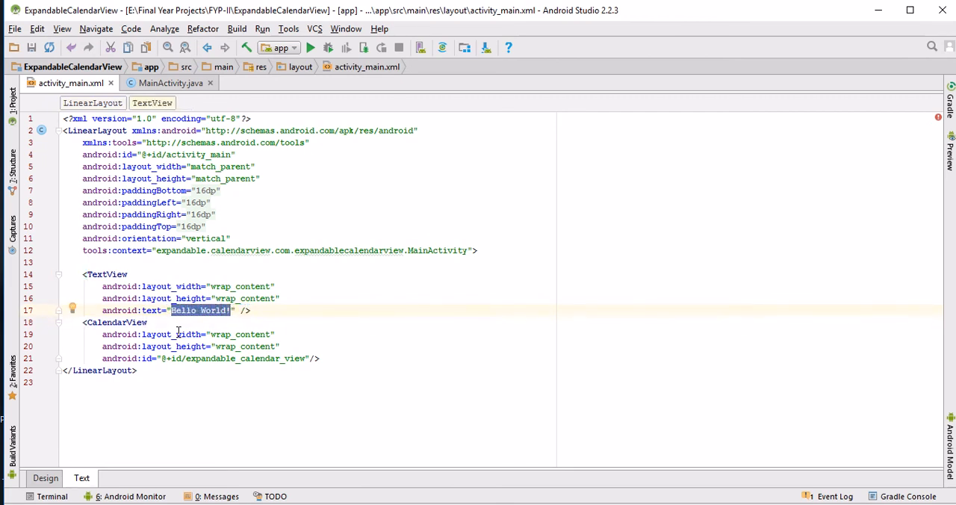
{"action": "type", "text": "Click M"}
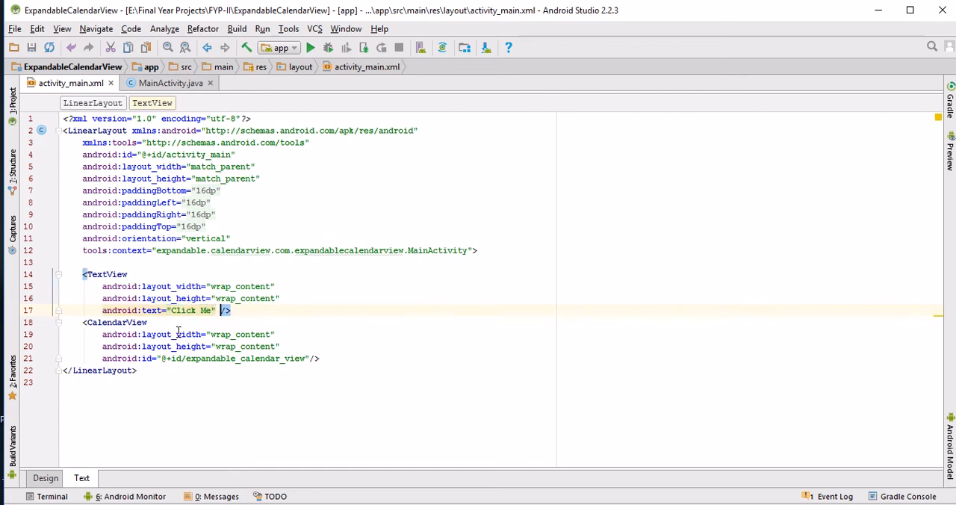
{"action": "type", "text": "android:id=\"\"/>"}
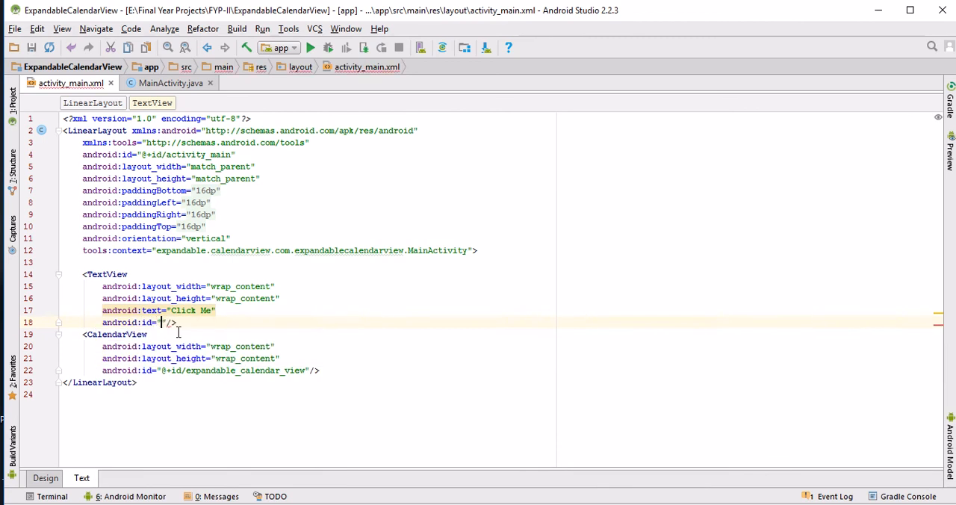
{"action": "type", "text": "@+id/"}
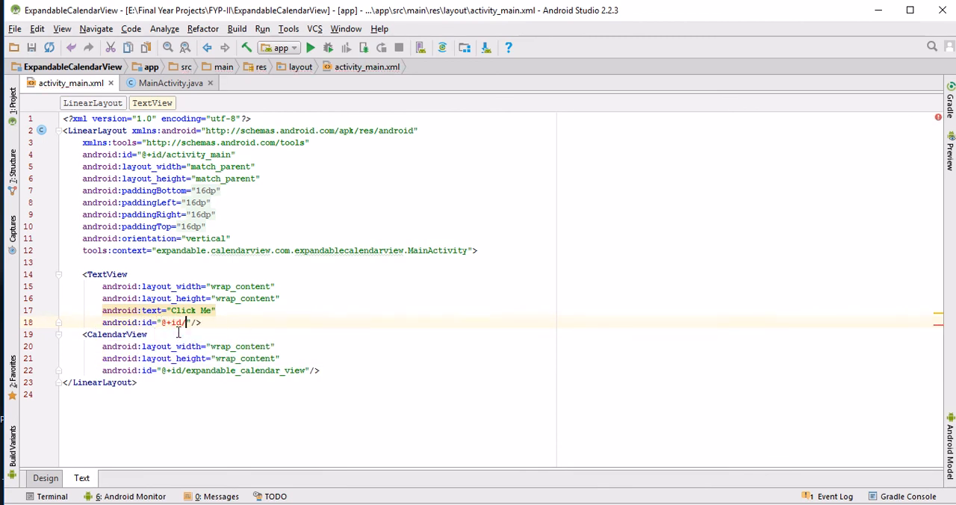
{"action": "type", "text": "exp"}
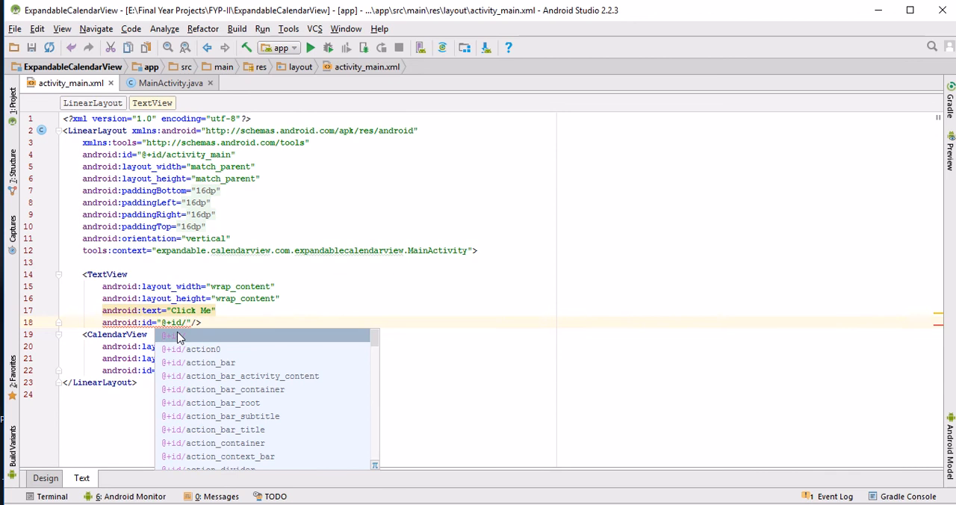
{"action": "type", "text": "date"}
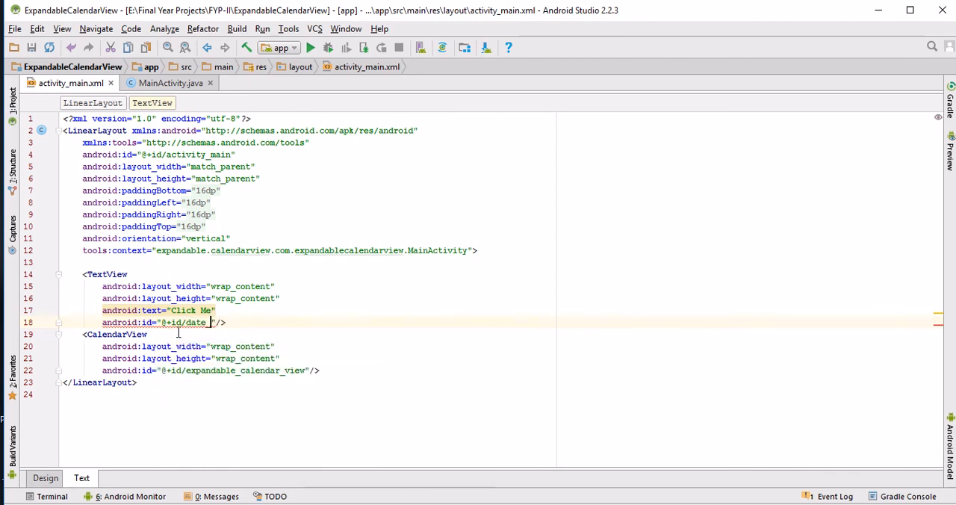
{"action": "type", "text": "_text"}
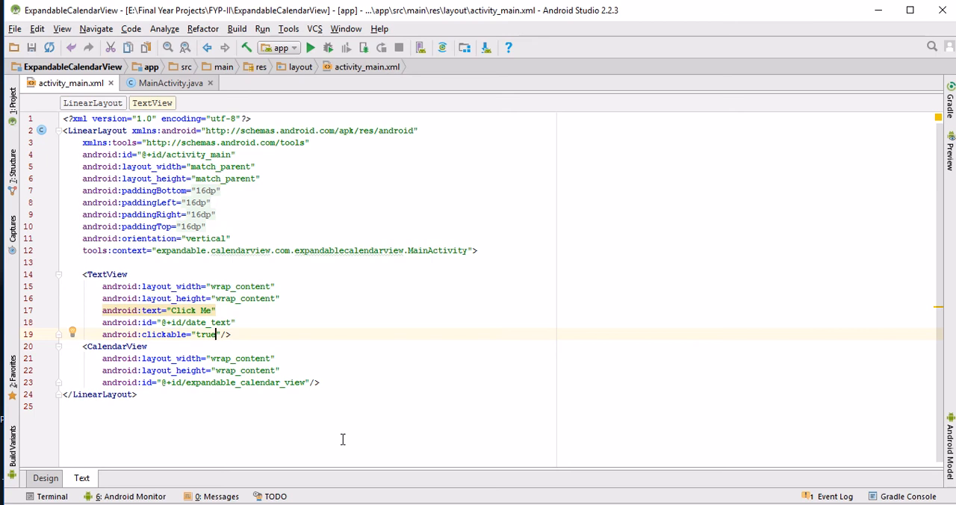
{"action": "mouse_move", "coordinate": [96, 194]}
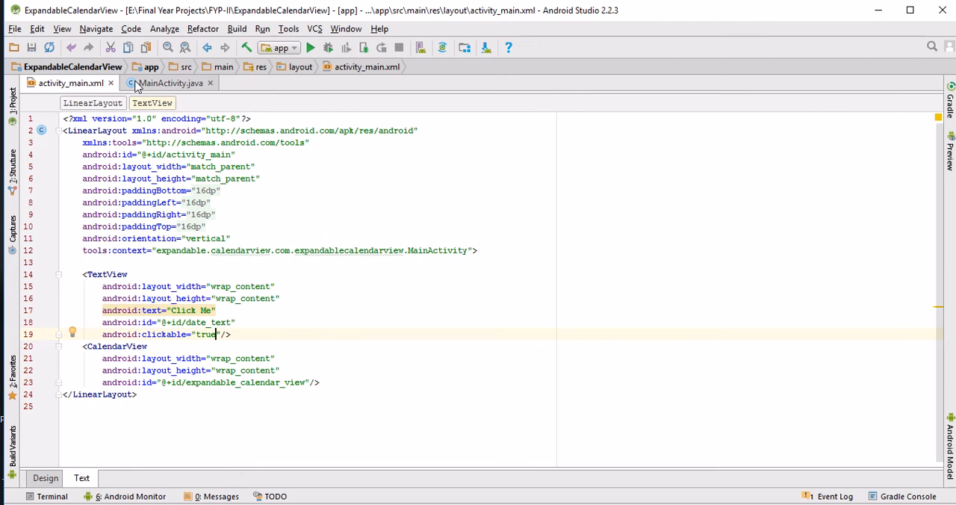
Declare fields TextView date_tv and CalendarView expandableCalendarView in MainActivity.java
{"action": "left_click", "coordinate": [171, 83]}
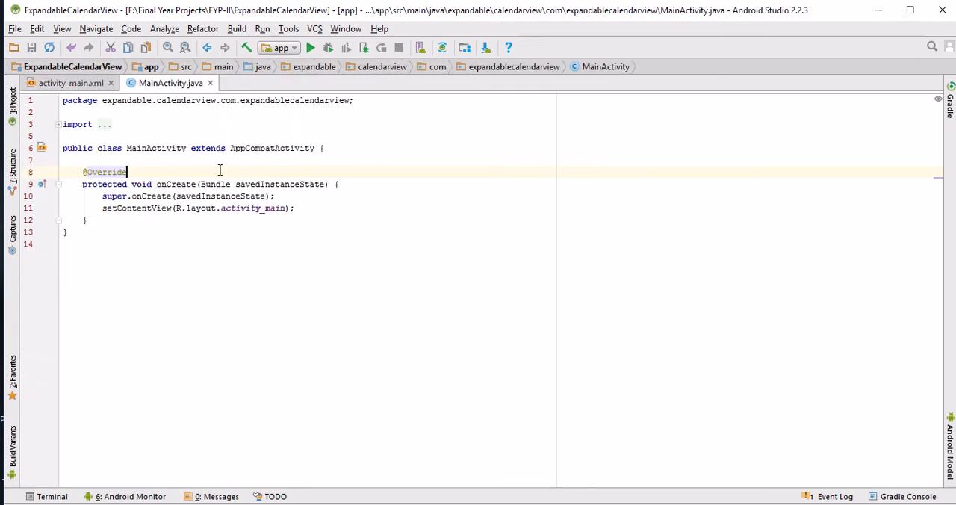
{"action": "key", "text": "Enter"}
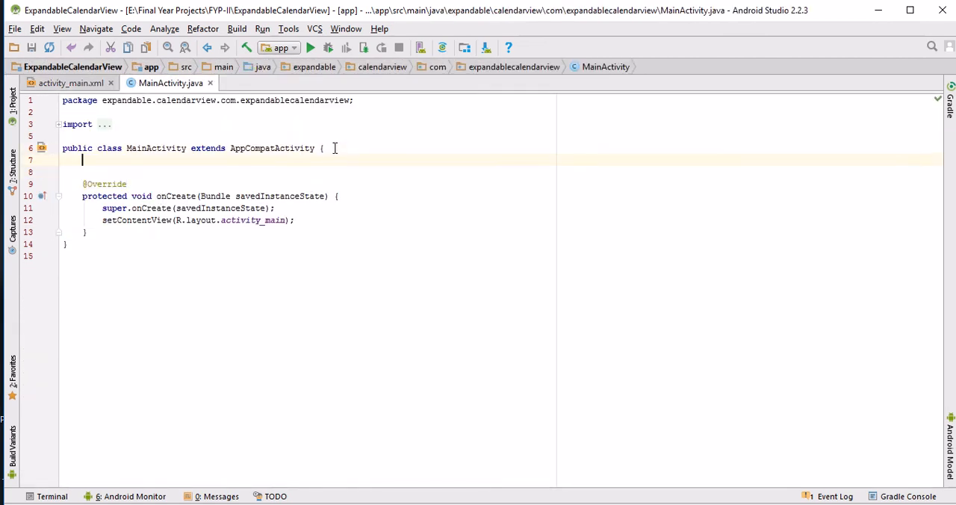
{"action": "type", "text": "Text"}
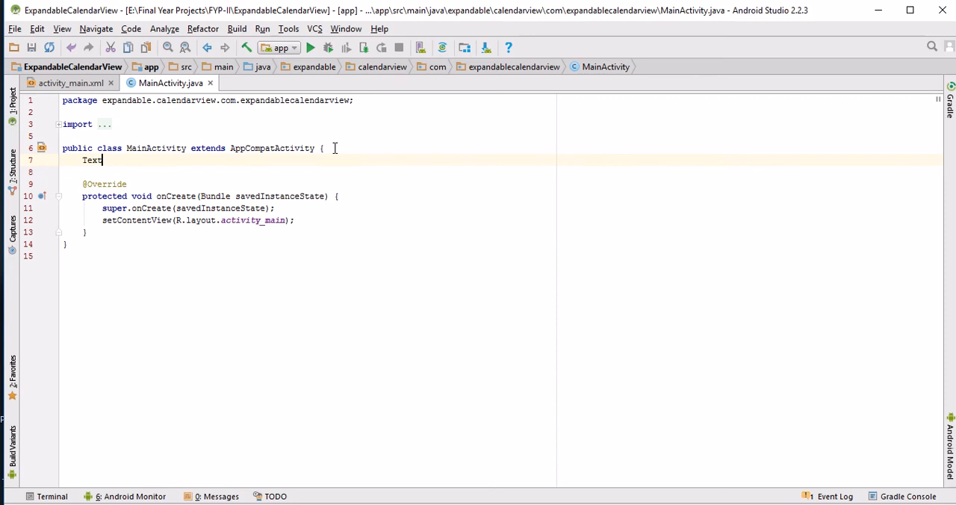
{"action": "type", "text": "View c"}
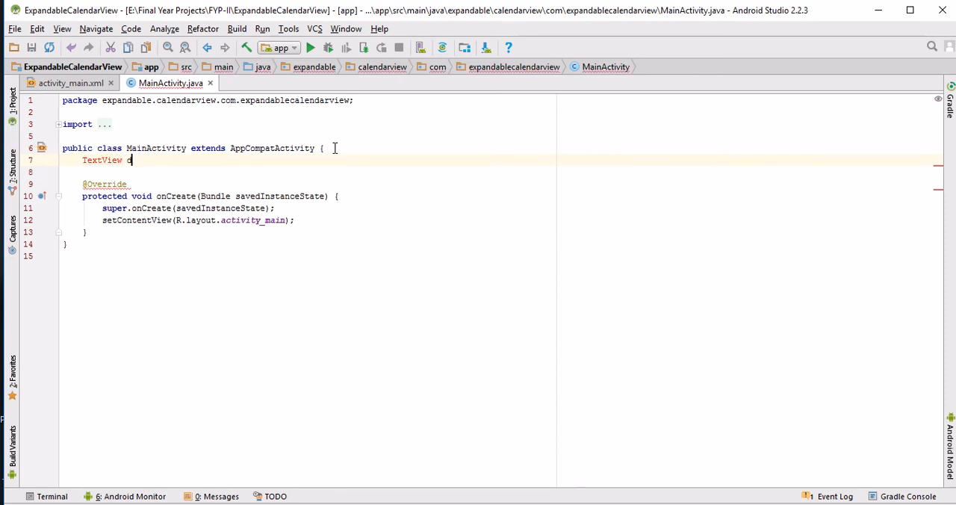
{"action": "type", "text": "ate_tv;"}
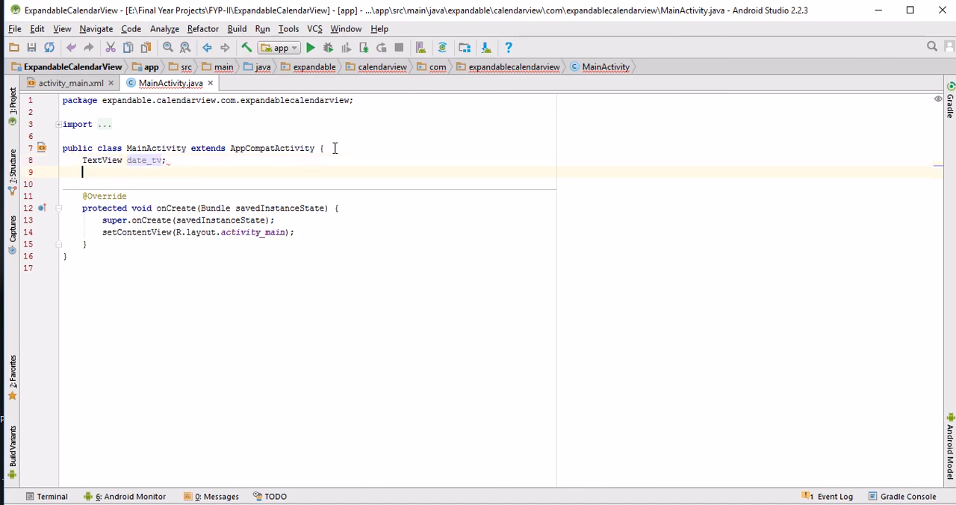
{"action": "type", "text": "CalendarView c"}
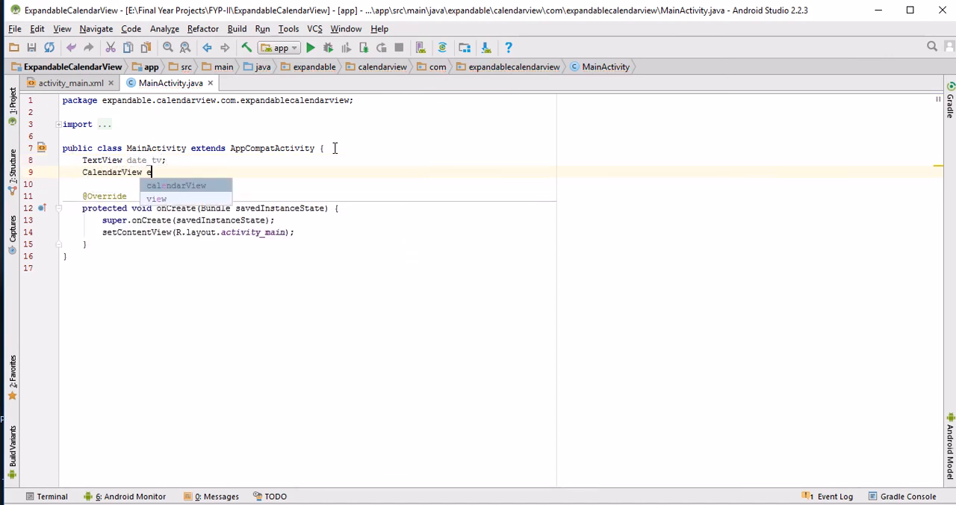
{"action": "type", "text": "xpandable"}
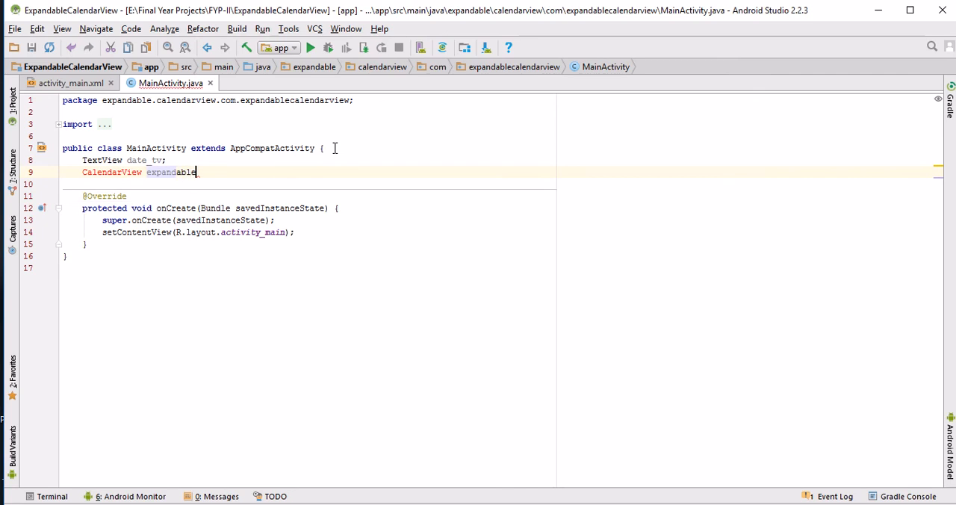
{"action": "type", "text": "CalendarView;"}
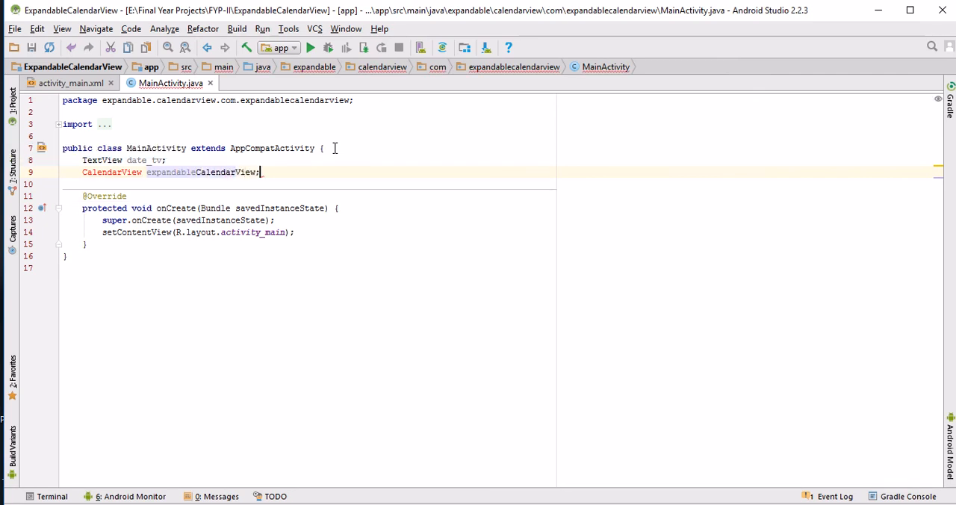
{"action": "left_click", "coordinate": [112, 172]}
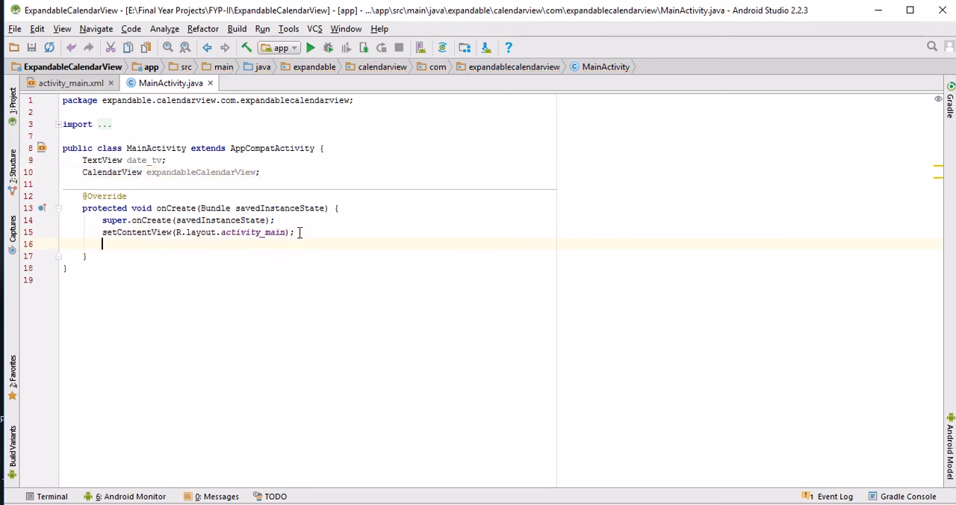
In onCreate, bind date_tv to R.id.date_text via findViewById
{"action": "key", "text": "enter"}
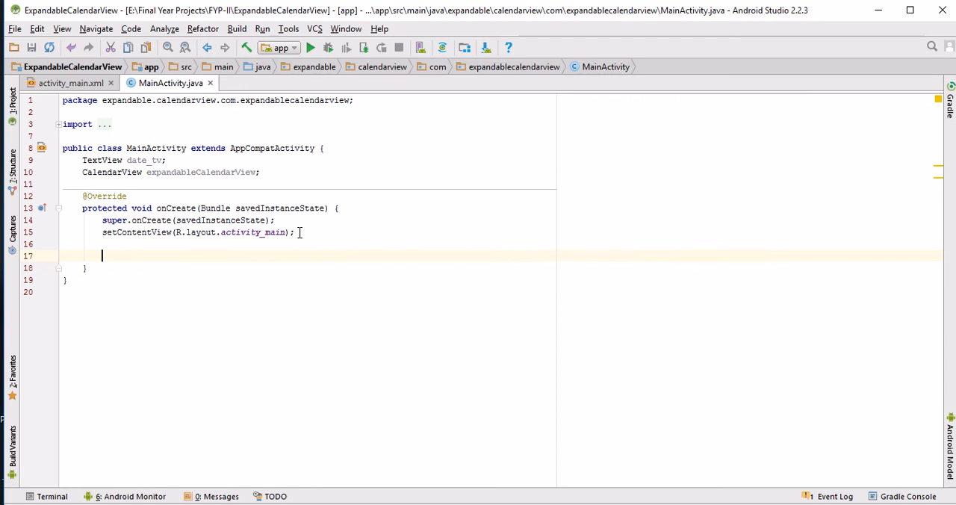
{"action": "type", "text": "date_tv = (TextView"}
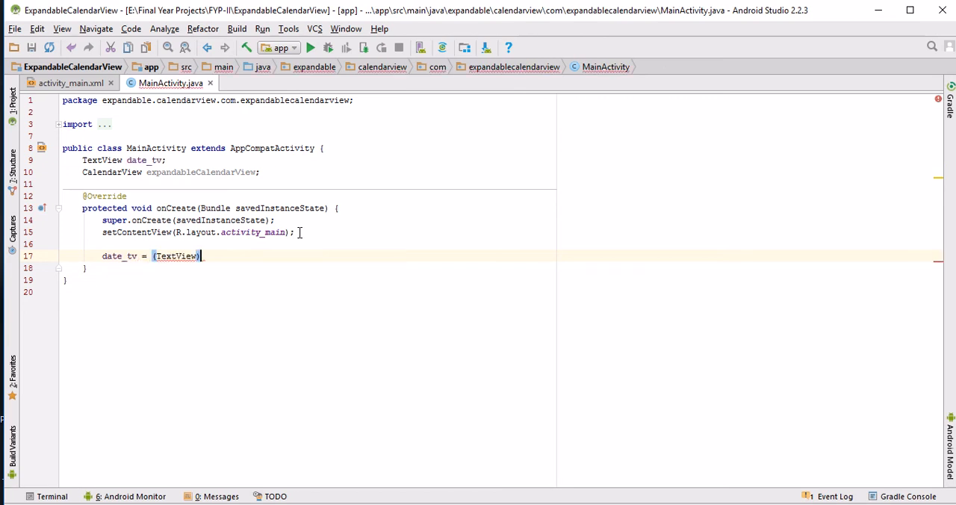
{"action": "type", "text": "find"}
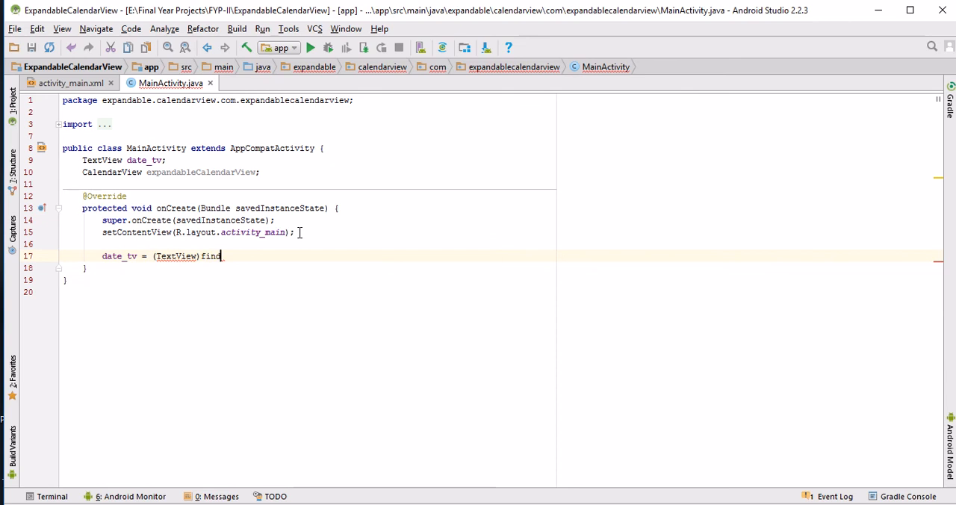
{"action": "type", "text": "ViewById(R.id.date_text"}
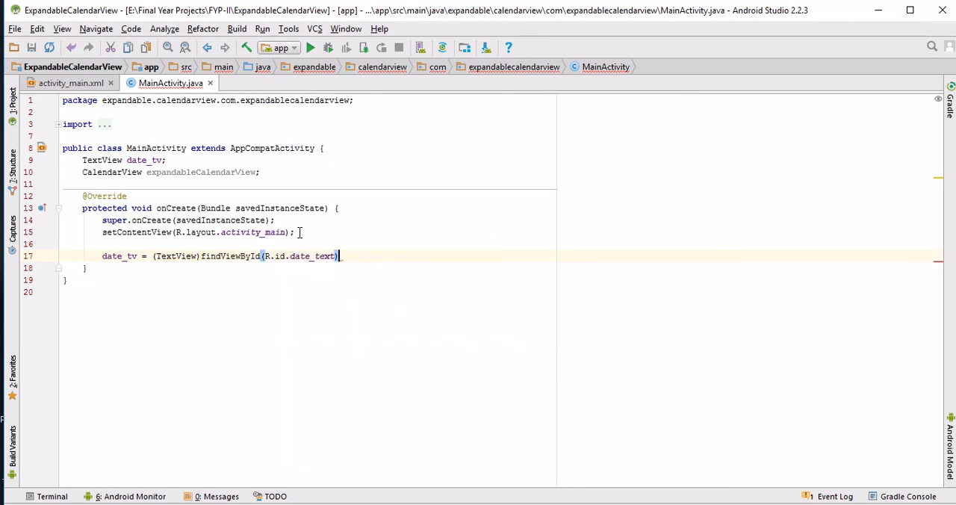
{"action": "key", "text": "Enter"}
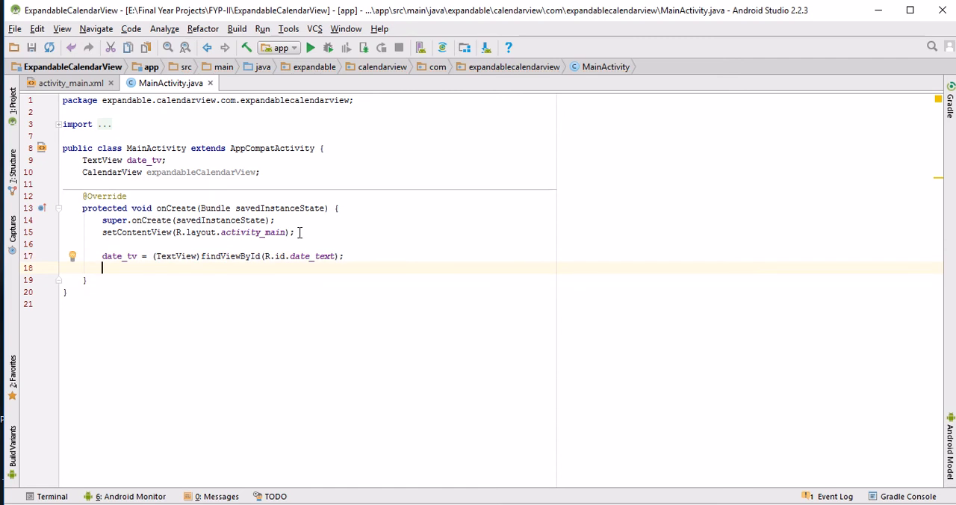
Bind expandableCalendarView to R.id.expandable_calendar_view with a CalendarView cast
{"action": "type", "text": "expandableCalendarView"}
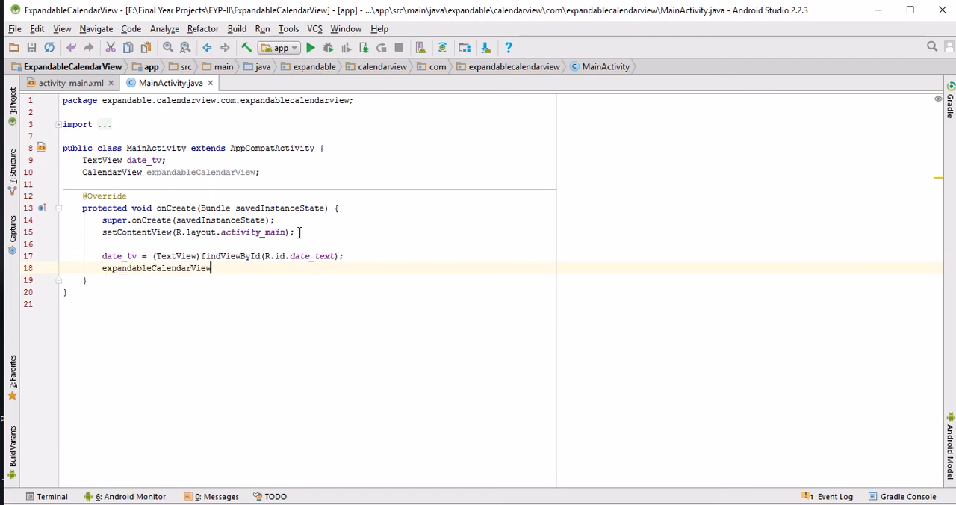
{"action": "type", "text": "= (E"}
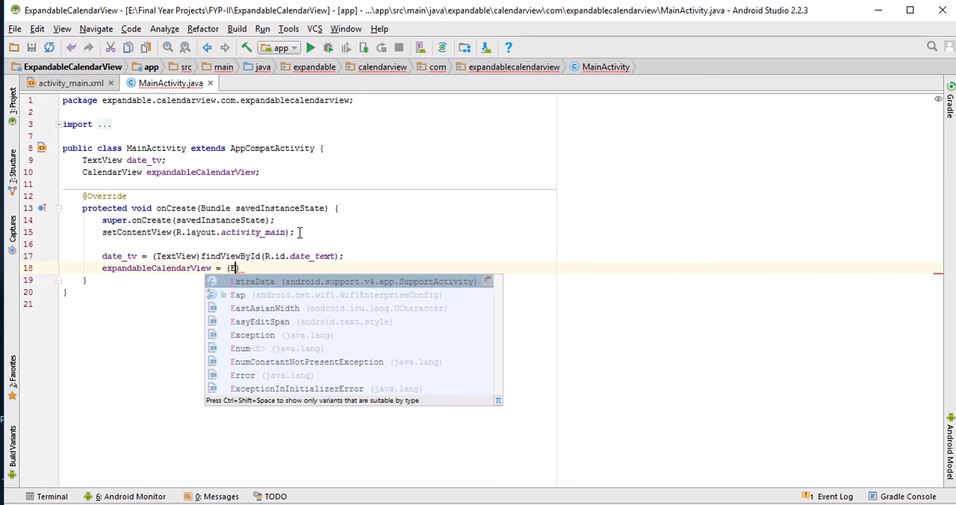
{"action": "type", "text": "CalendarView"}
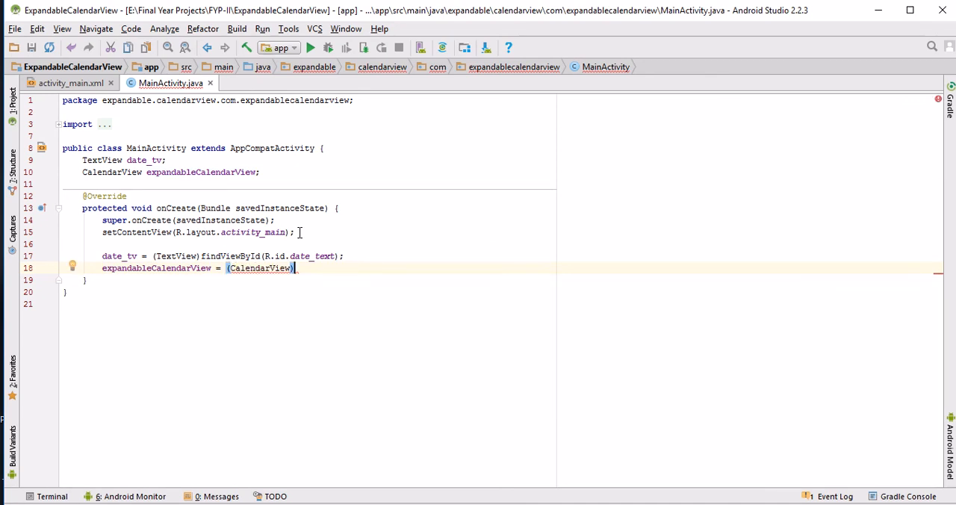
{"action": "type", "text": "findViewById(R.id."}
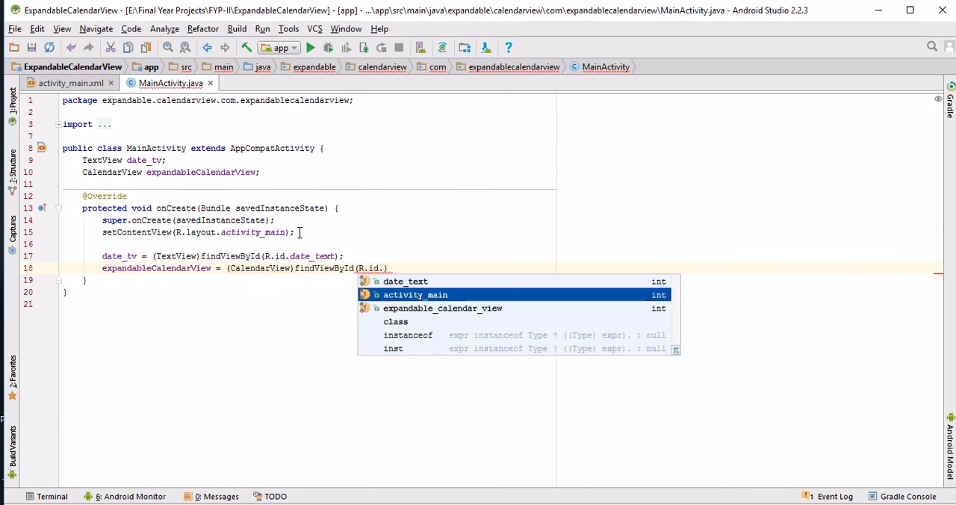
{"action": "left_click", "coordinate": [442, 308]}
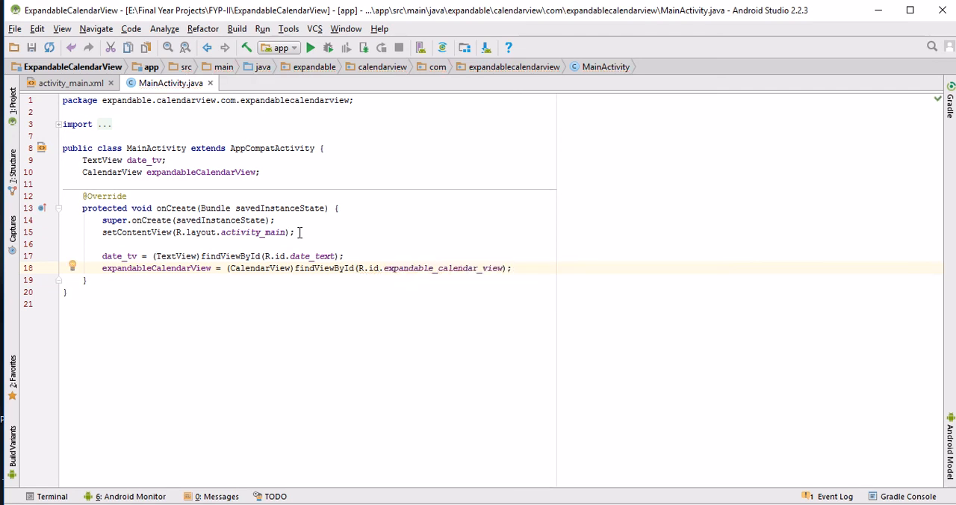
{"action": "key", "text": "enter"}
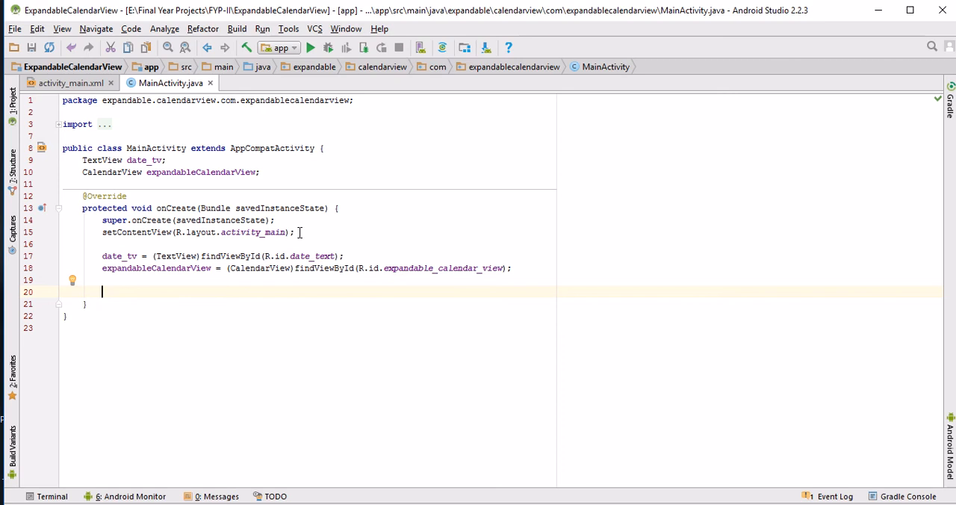
Hide the calendar at startup with expandableCalendarView.setVisibility(View.GONE)
{"action": "type", "text": "ex"}
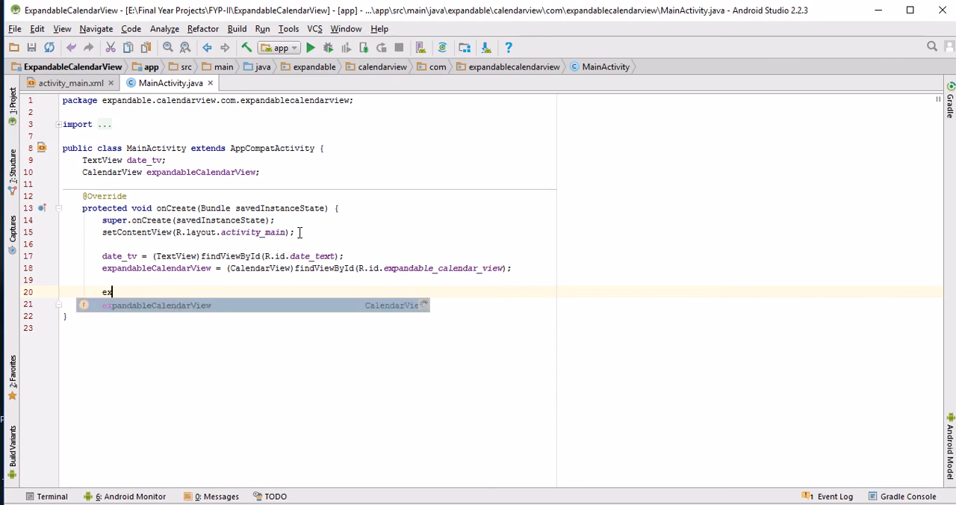
{"action": "key", "text": "Tab"}
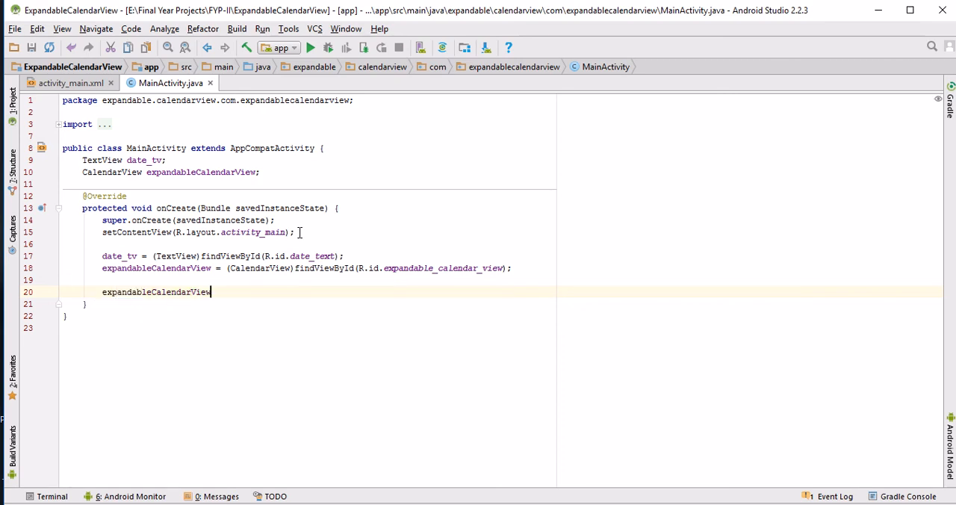
{"action": "type", "text": ".setVisibility();"}
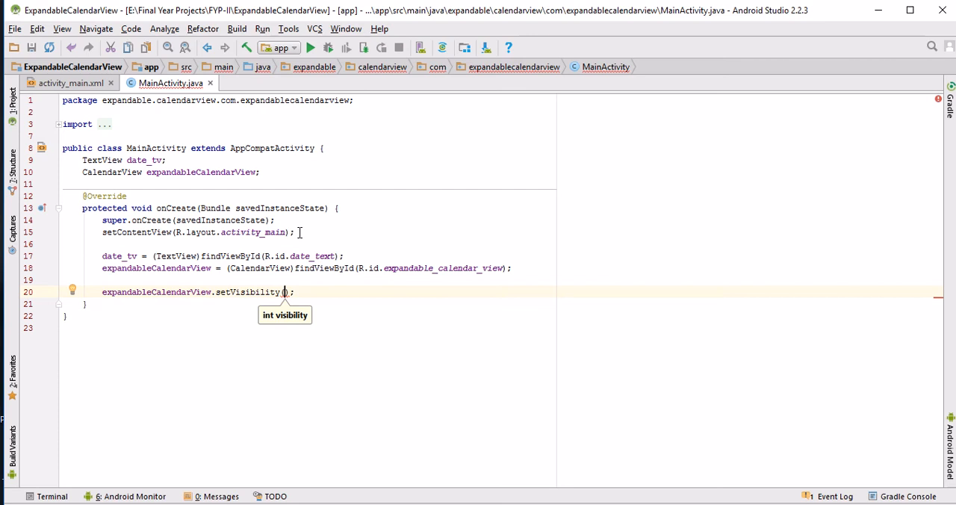
{"action": "type", "text": "GONE"}
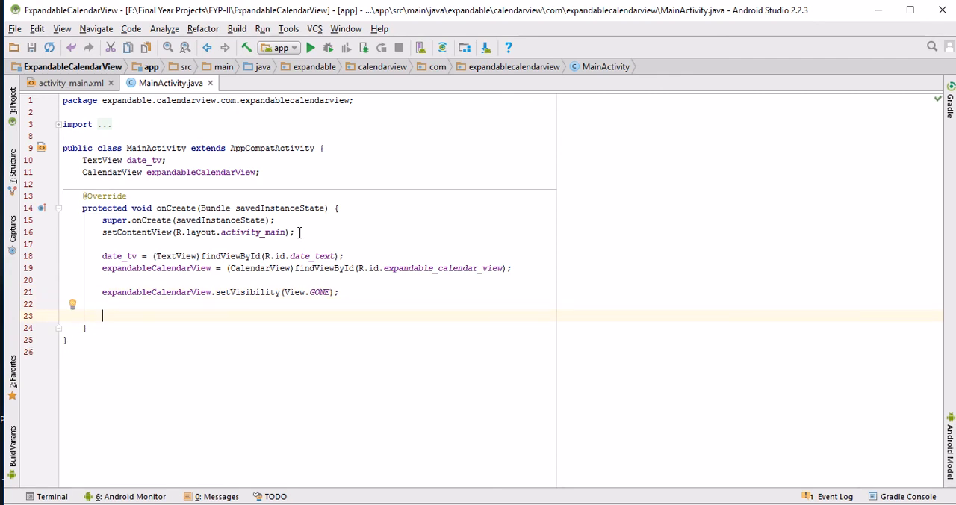
Attach a setOnDateChangeListener with parameters renamed year, month and date
{"action": "type", "text": "expandableCalendarView.set"}
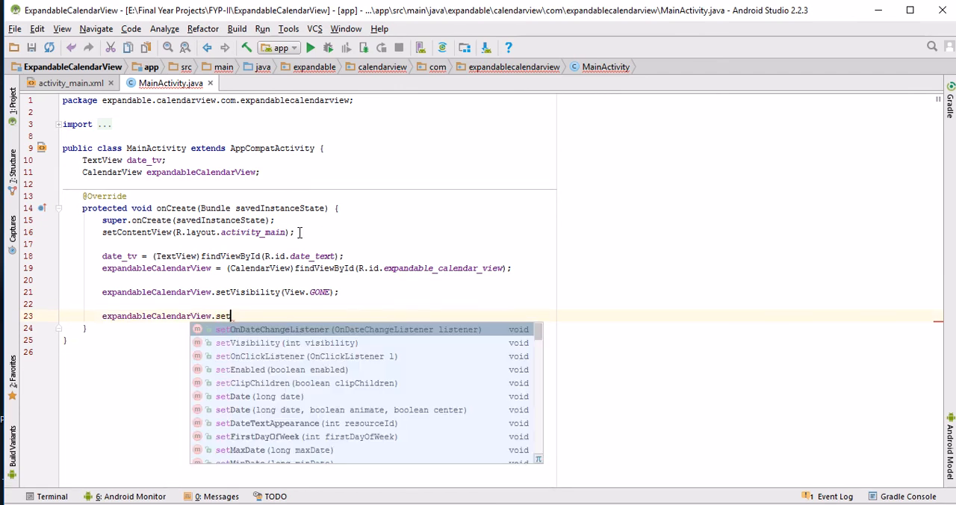
{"action": "left_click", "coordinate": [275, 329]}
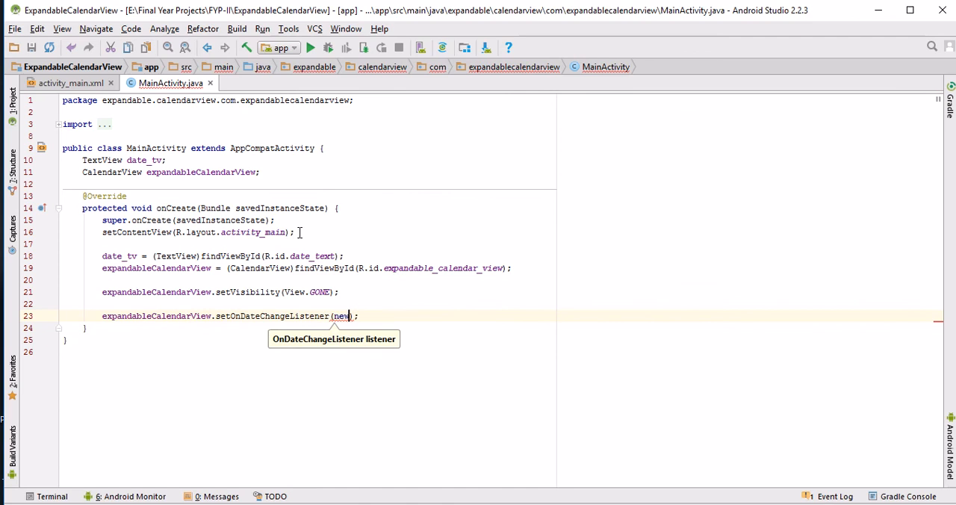
{"action": "key", "text": "Enter"}
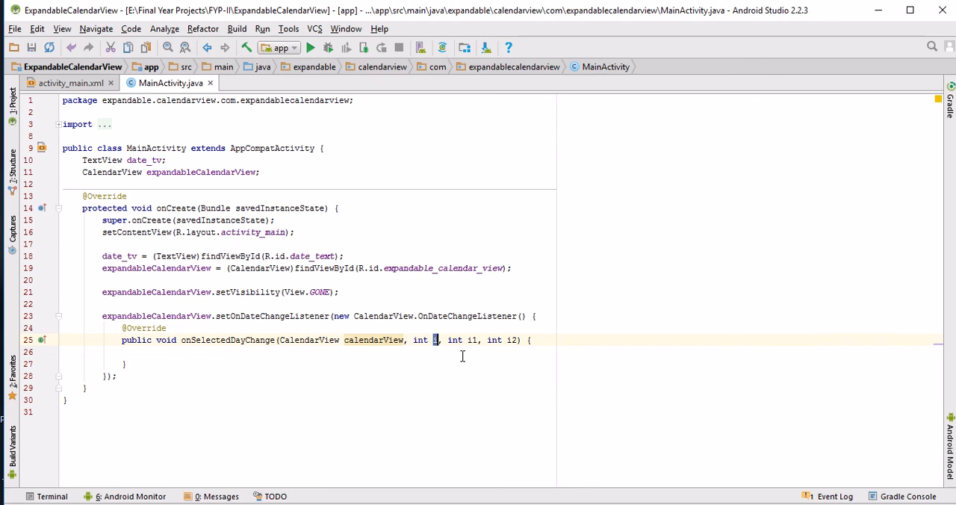
{"action": "type", "text": "year"}
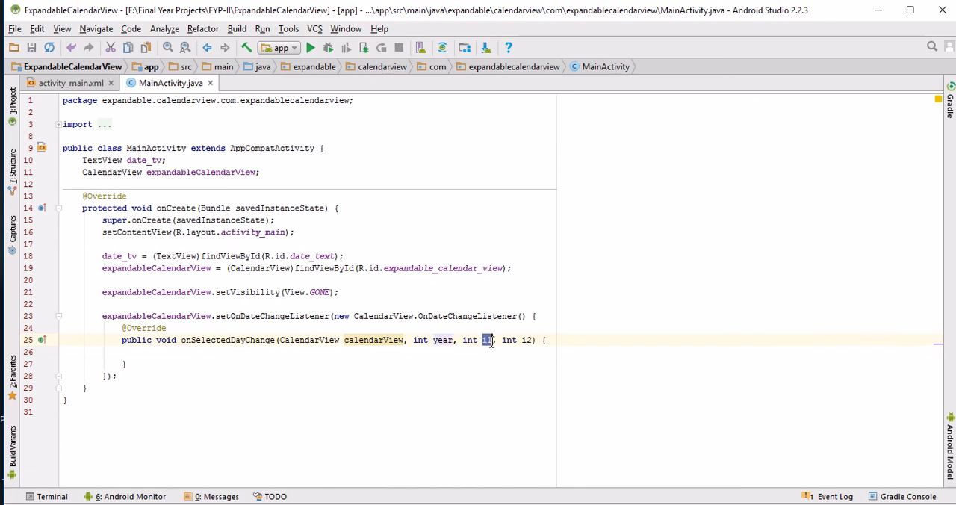
{"action": "type", "text": "month"}
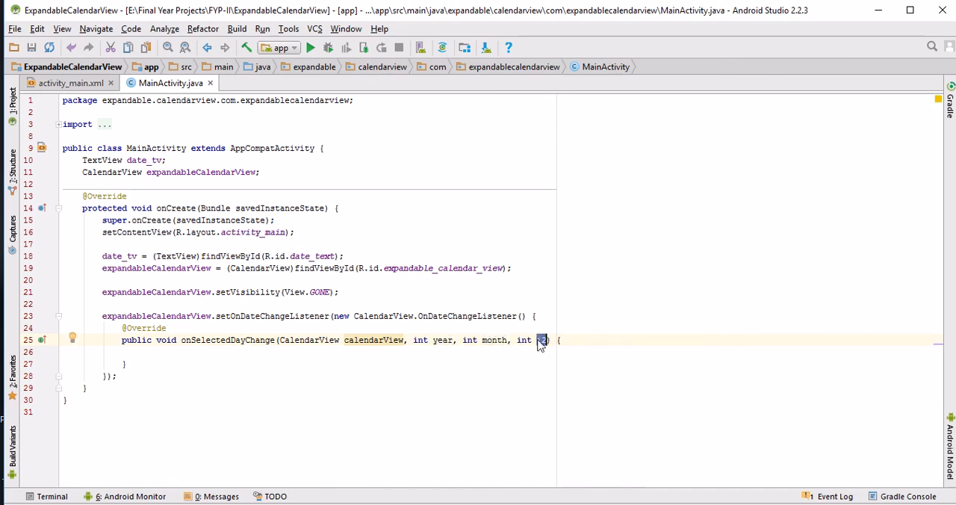
{"action": "type", "text": "date"}
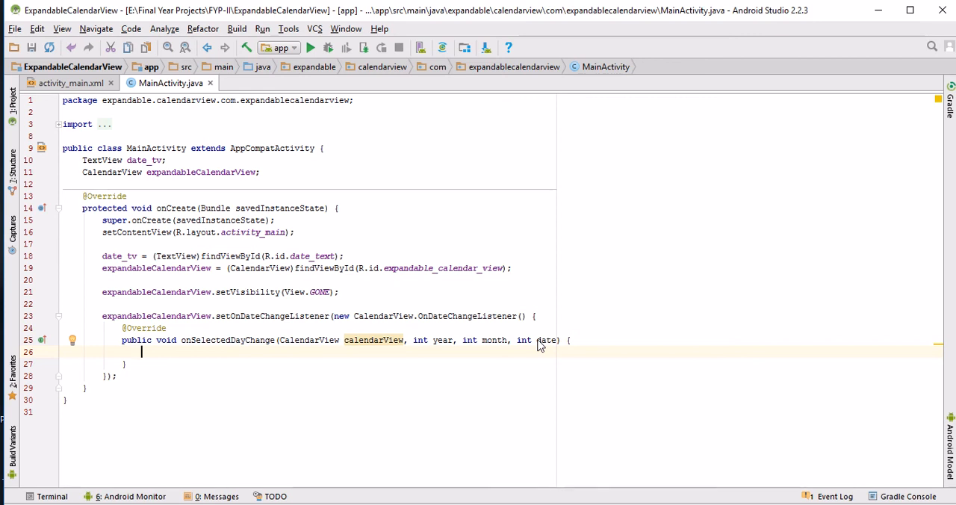
Set date_tv's text to year + "/" + month + "/" + date using String.valueOf inside onSelectedDayChange
{"action": "type", "text": "date_tv"}
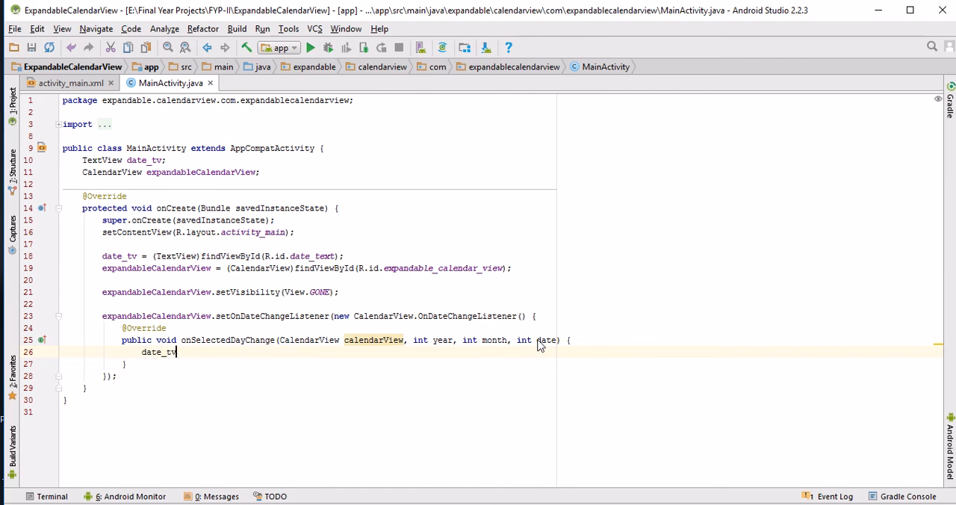
{"action": "type", "text": ".sett"}
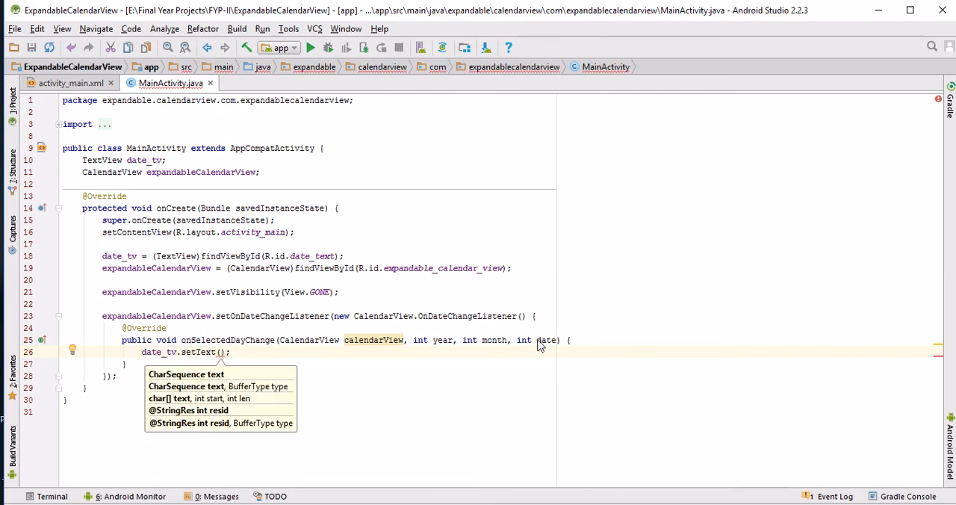
{"action": "type", "text": "String.valueOf("}
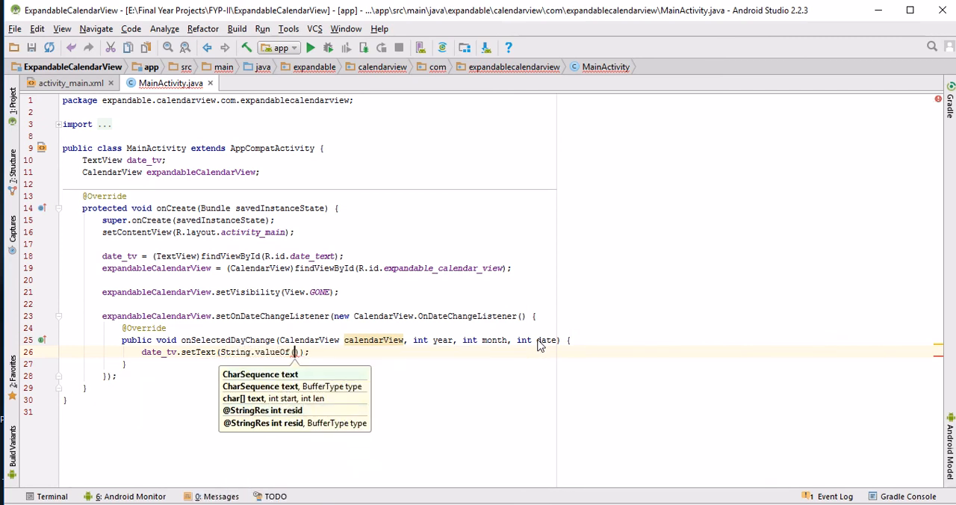
{"action": "type", "text": "year"}
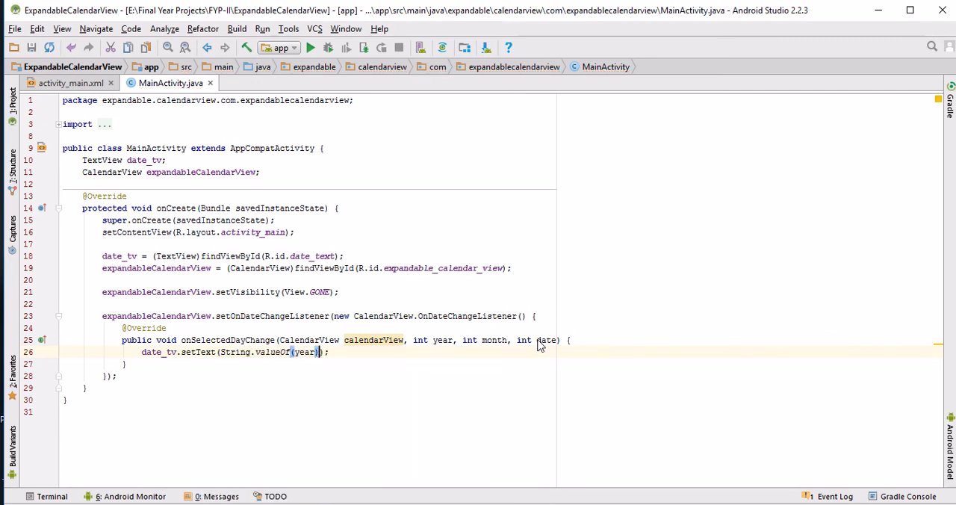
{"action": "type", "text": "+\"/\""}
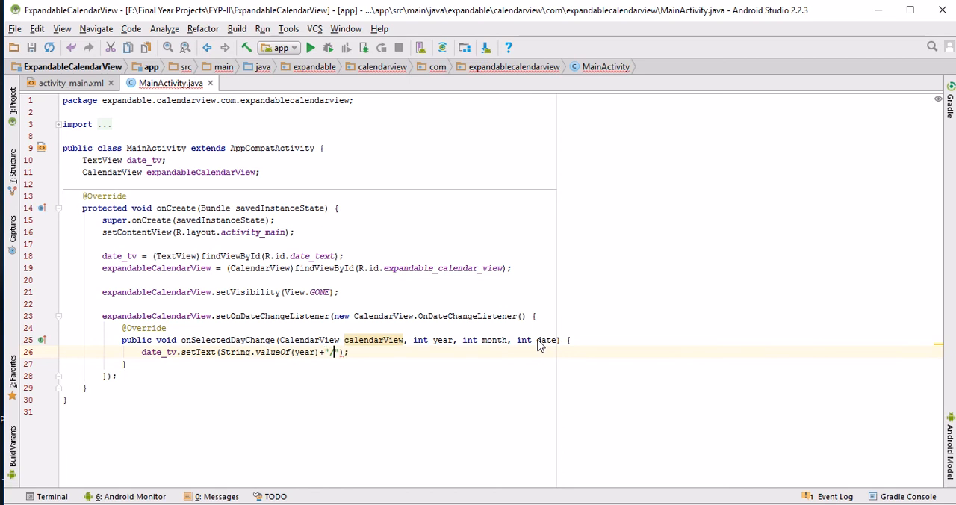
{"action": "type", "text": "+"}
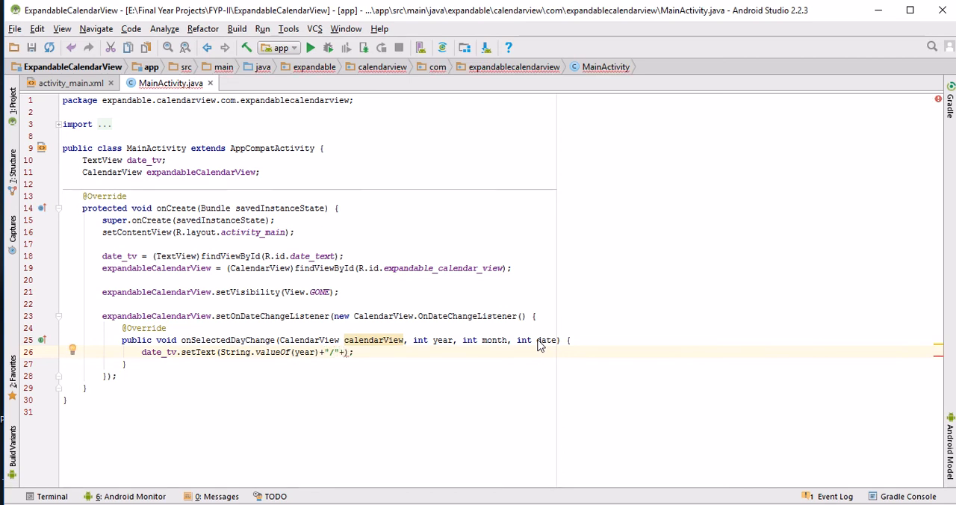
{"action": "type", "text": "String"}
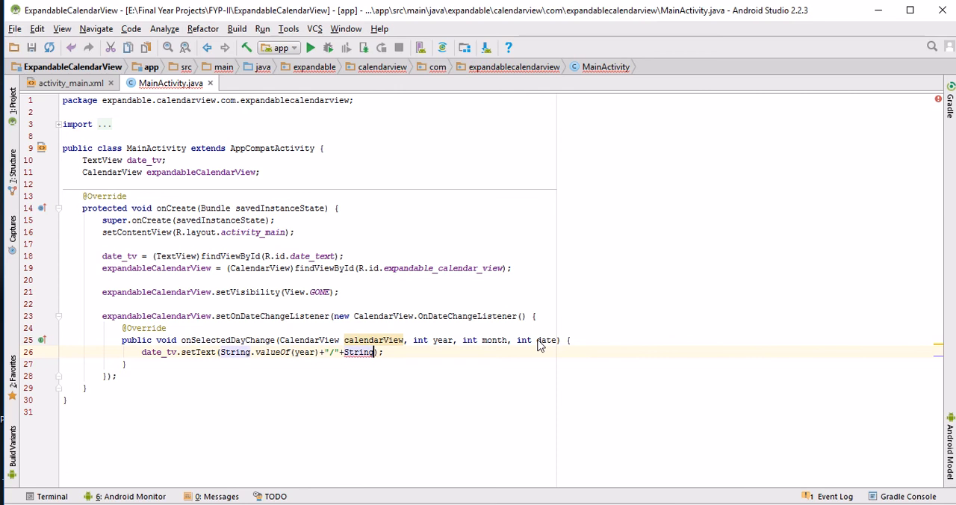
{"action": "type", "text": ".valueOf()"}
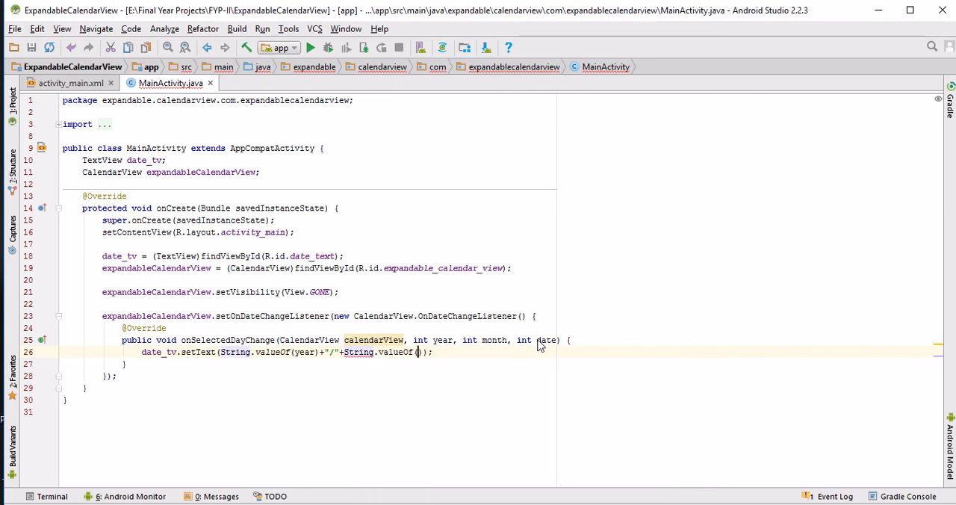
{"action": "type", "text": "\"\""}
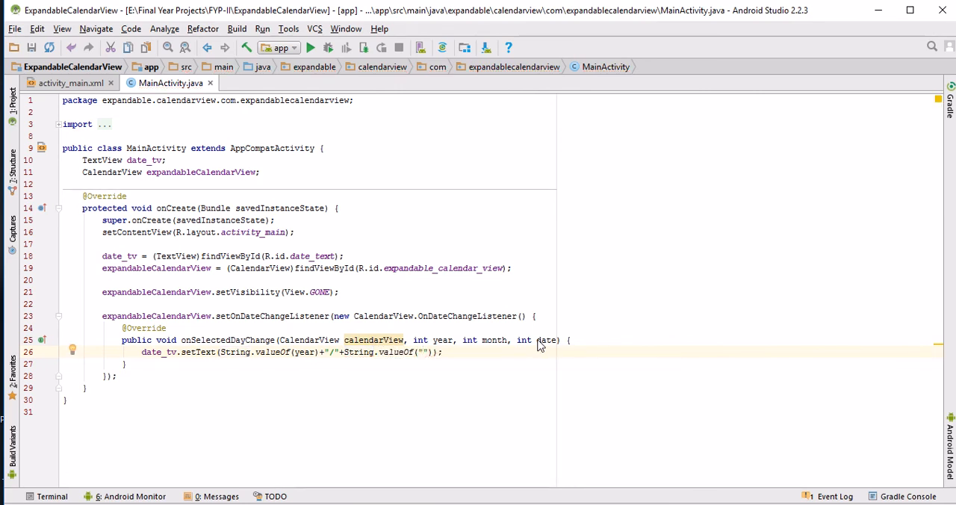
{"action": "type", "text": "month"}
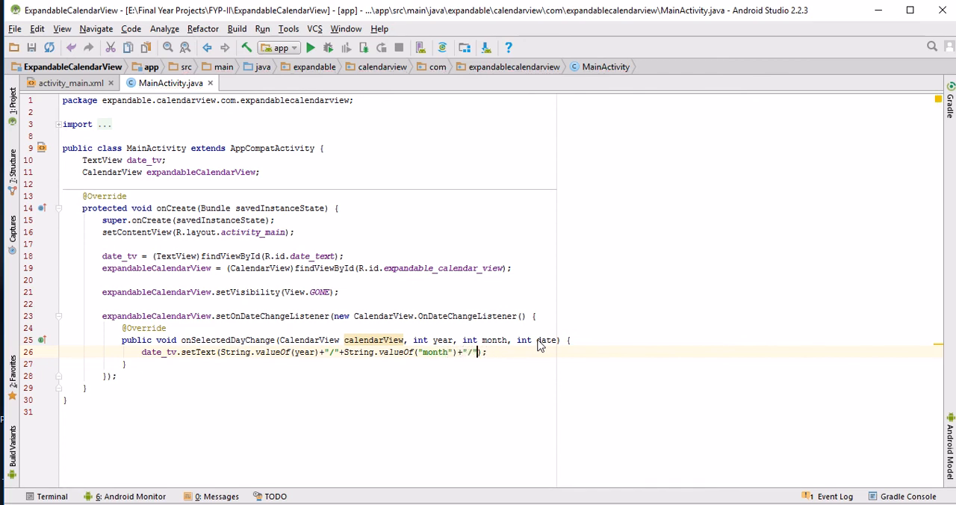
{"action": "type", "text": "String"}
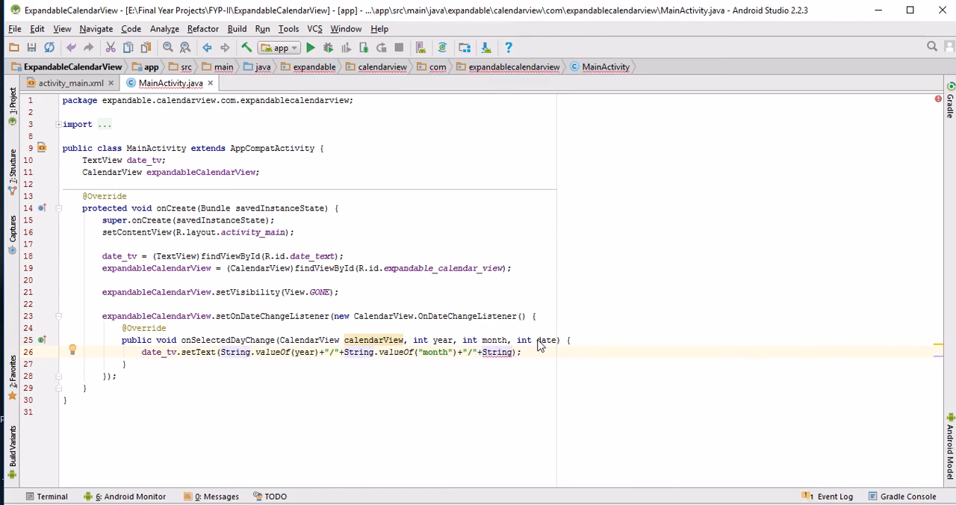
{"action": "type", "text": "valueOf(date"}
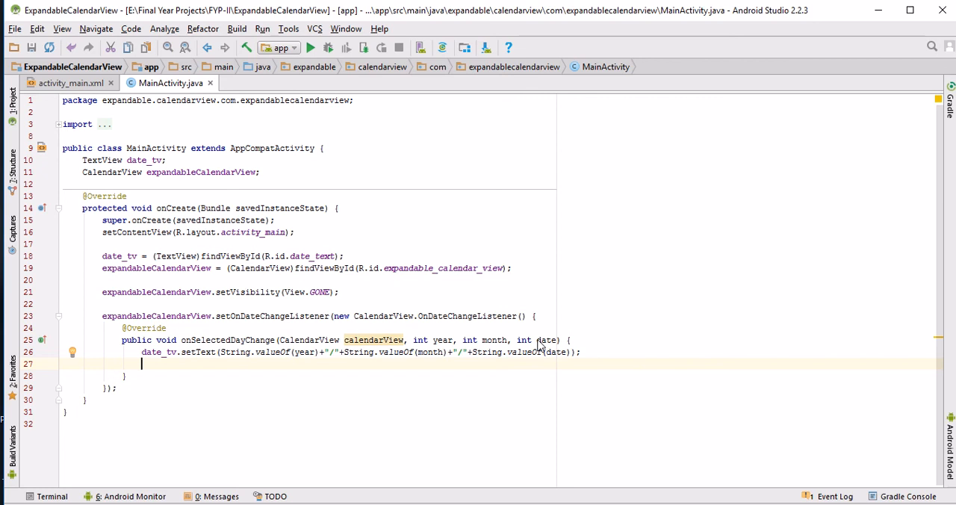
Add expandableCalendarView.setVisibility(View.GONE) in the handler and begin date_tv.setOnClickListener
{"action": "type", "text": "expandableCalendarView."}
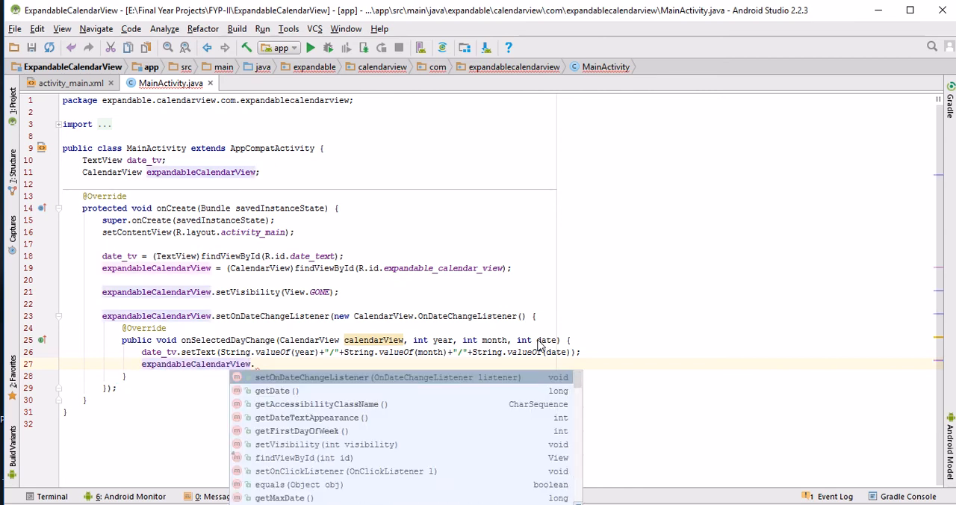
{"action": "type", "text": "setVisibility(V);"}
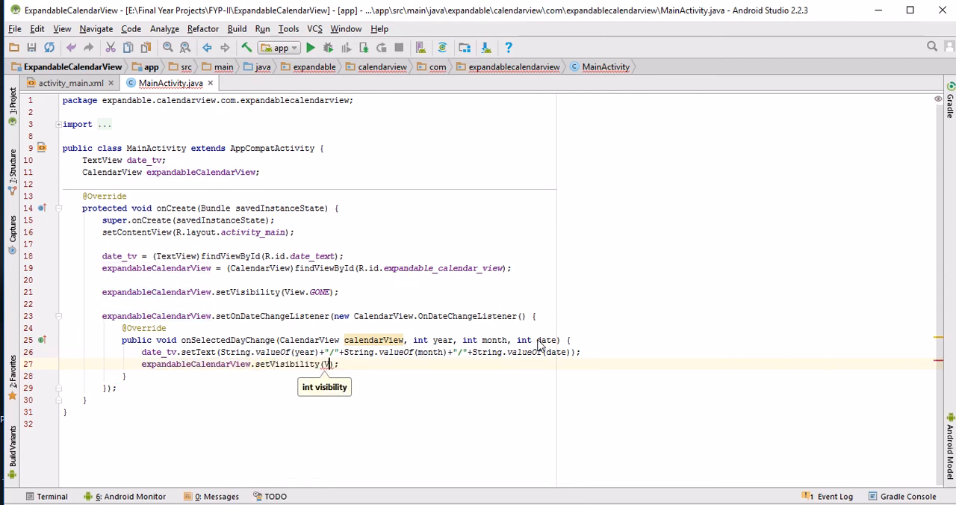
{"action": "type", "text": "View.GONE"}
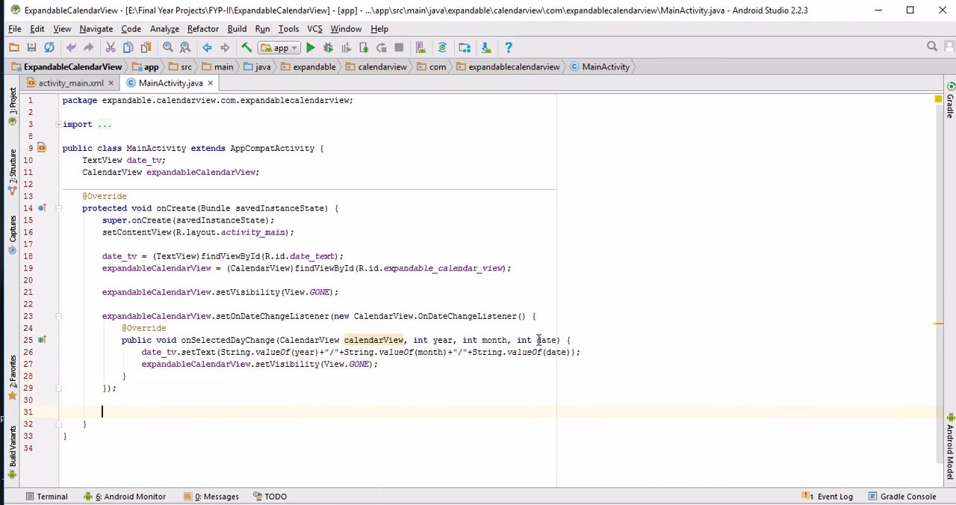
{"action": "type", "text": "date_tv.setOnClickListener();"}
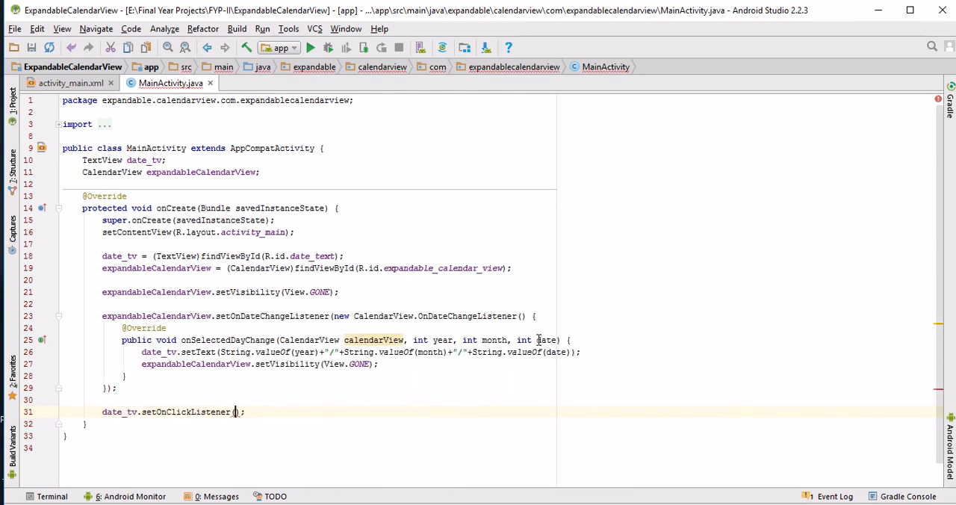
Complete the onClick to set visibility to isShown() ? View.GONE : View.VISIBLE, then reformat with Ctrl+Alt+L
{"action": "type", "text": "new On"}
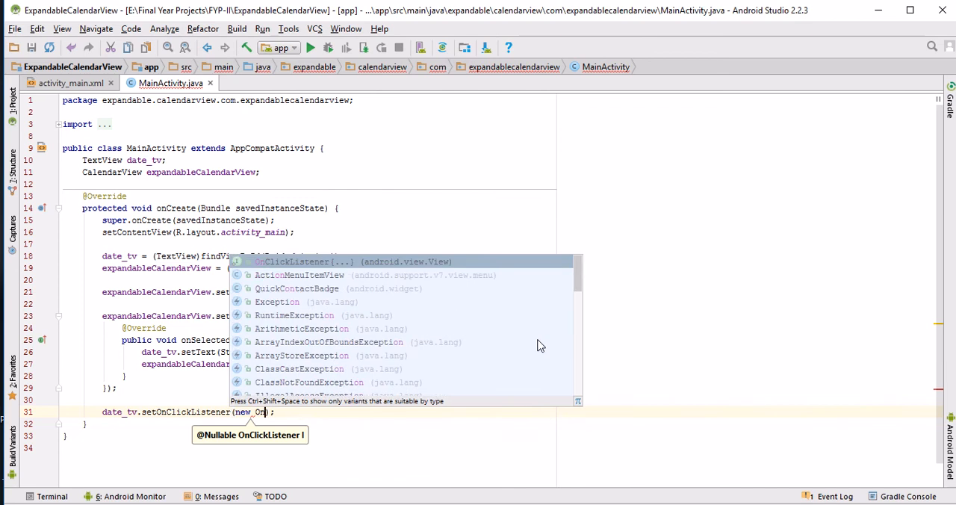
{"action": "key", "text": "Enter"}
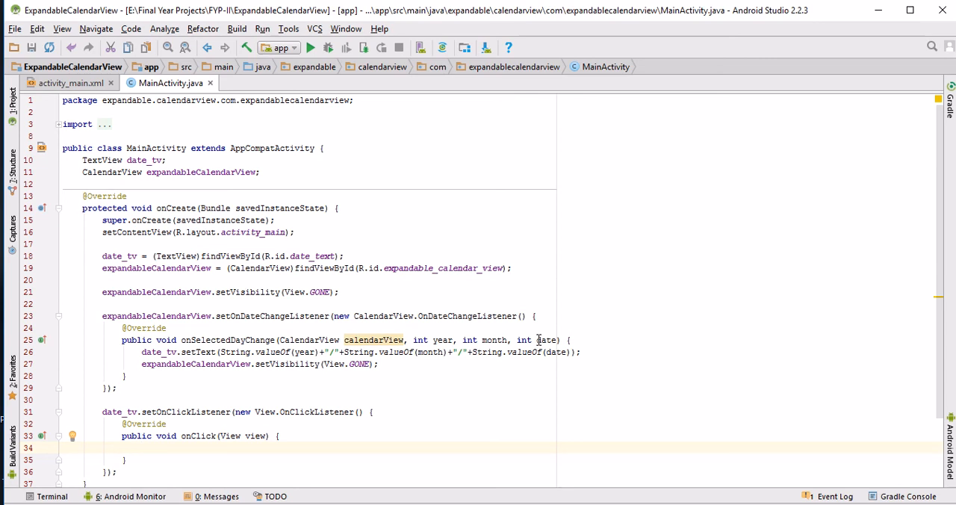
{"action": "type", "text": "ec"}
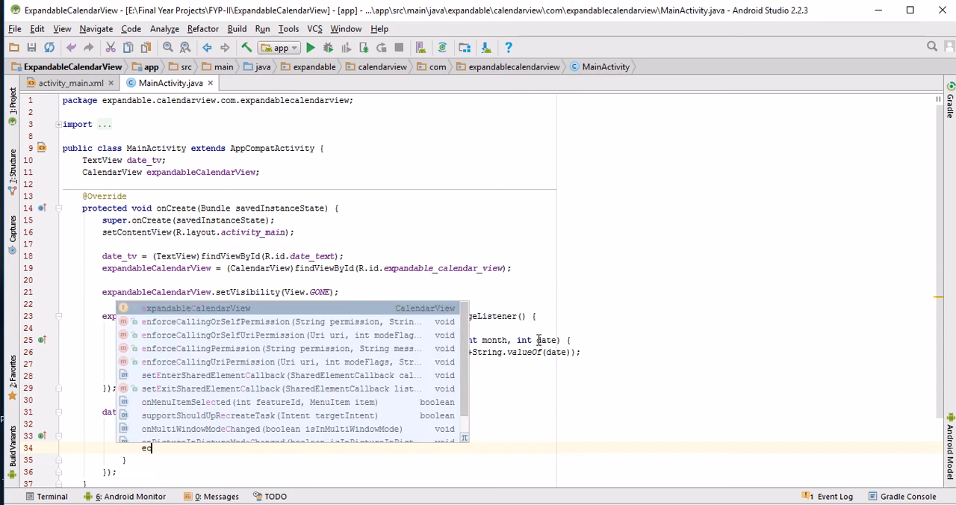
{"action": "type", "text": "c"}
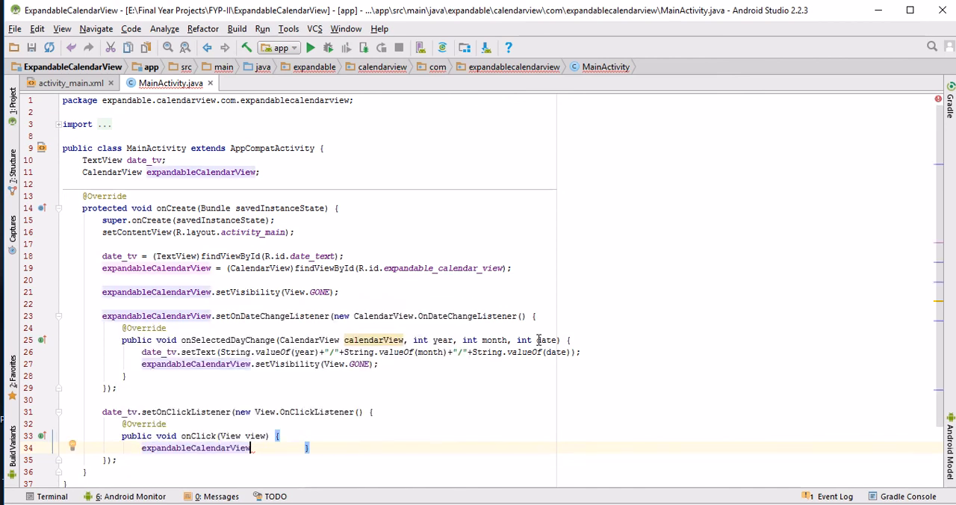
{"action": "type", "text": ".setVisibility();"}
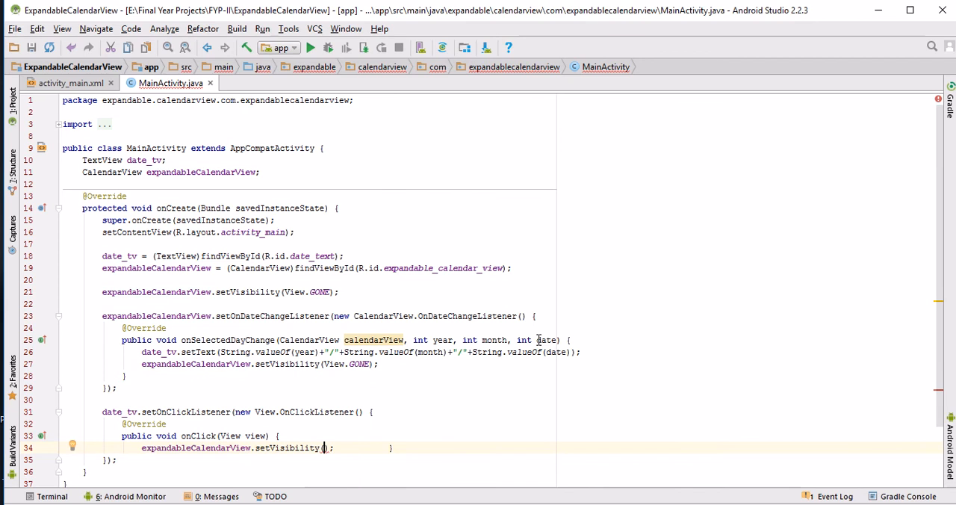
{"action": "type", "text": "ex"}
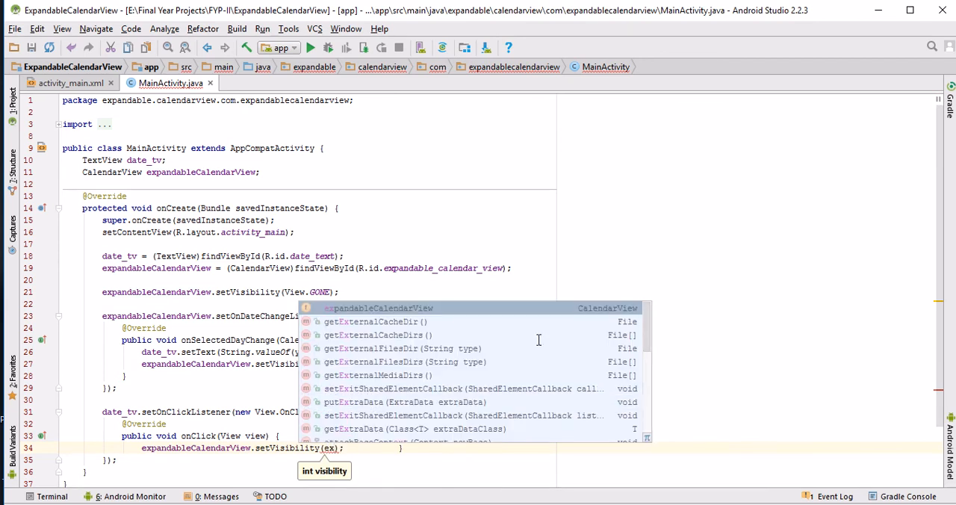
{"action": "type", "text": "expandableCalendarView.o"}
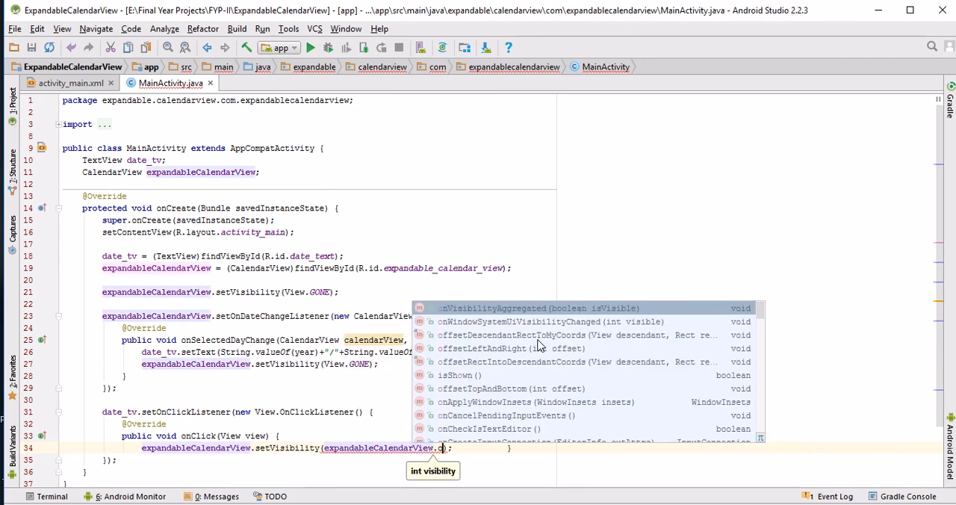
{"action": "type", "text": "isShown("}
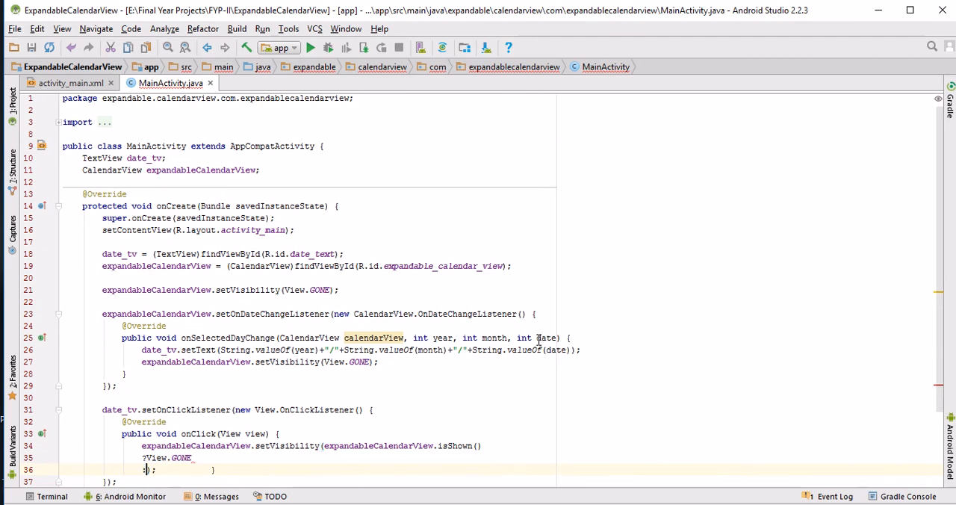
{"action": "type", "text": "View.VISIBLE"}
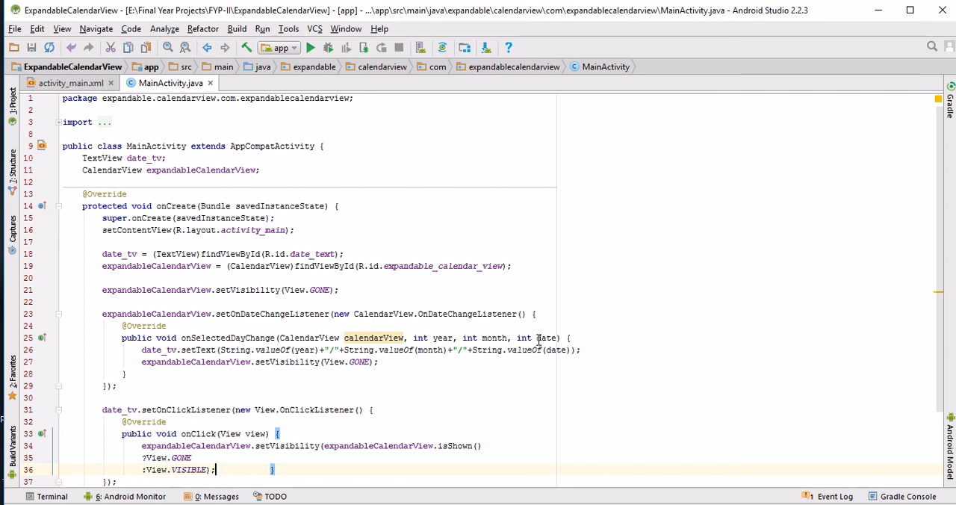
{"action": "key", "text": "ctrl+alt+l"}
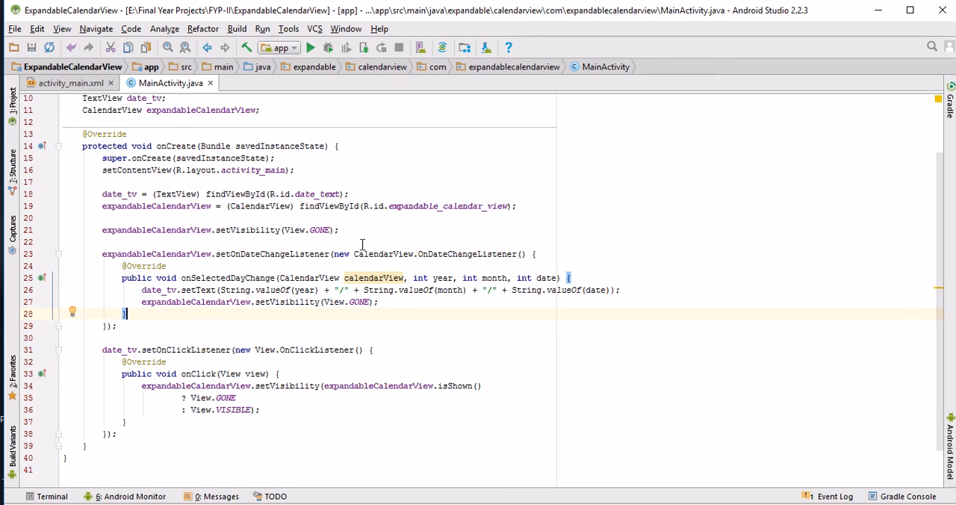
{"action": "mouse_move", "coordinate": [376, 140]}
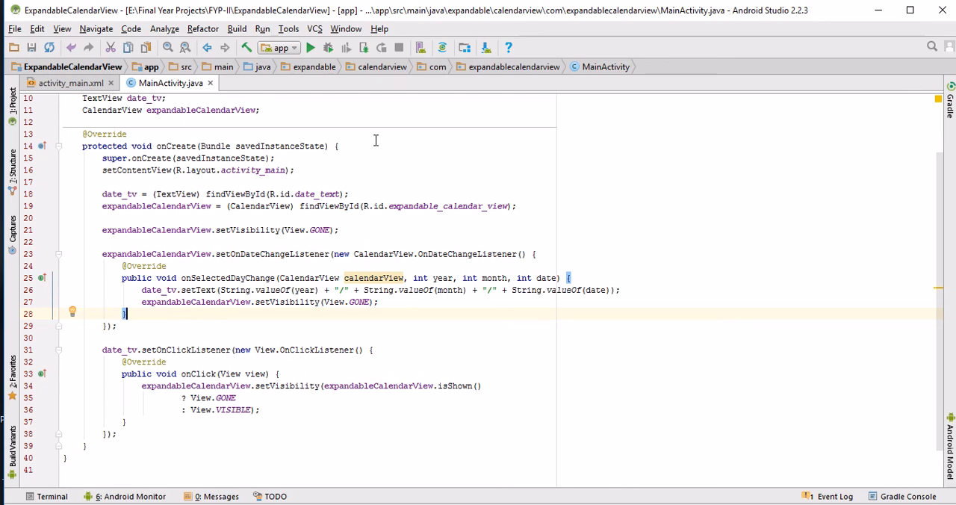
{"action": "mouse_move", "coordinate": [445, 113]}
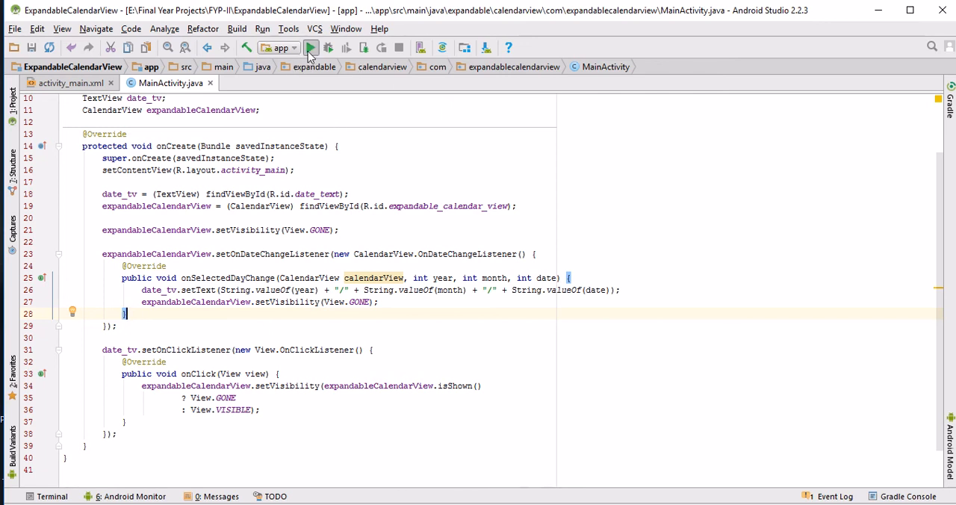
Switch the editor to the activity_main.xml layout file
{"action": "left_click", "coordinate": [70, 83]}
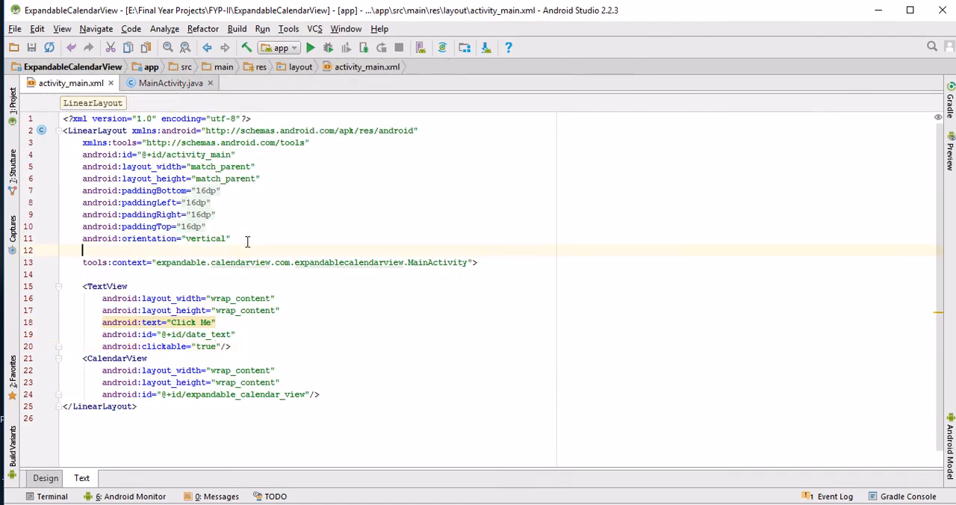
{"action": "type", "text": "andoi"}
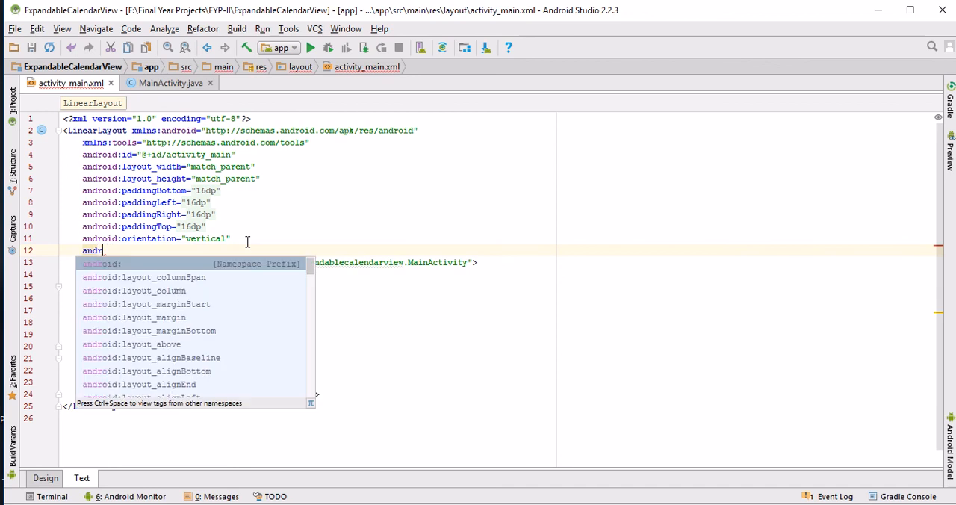
{"action": "type", "text": "back"}
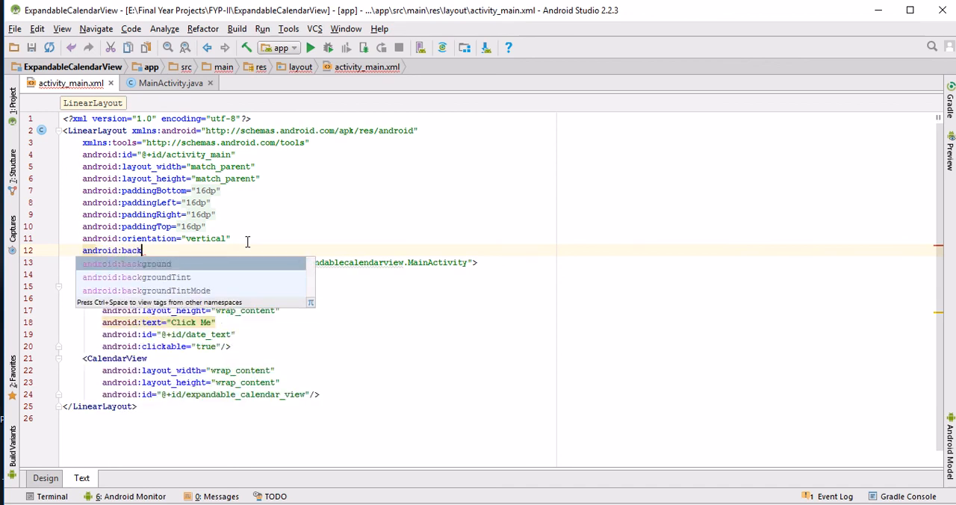
{"action": "type", "text": "ground = \""}
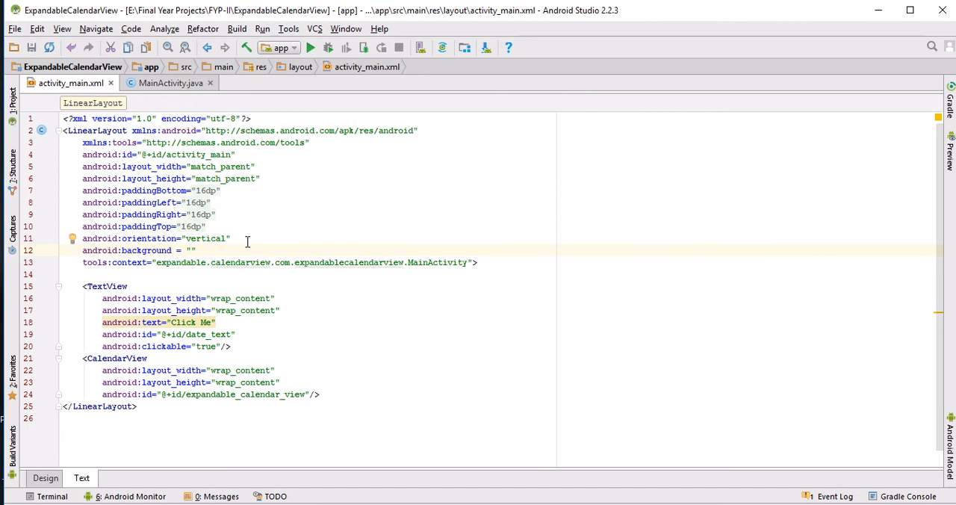
{"action": "type", "text": "@android:"}
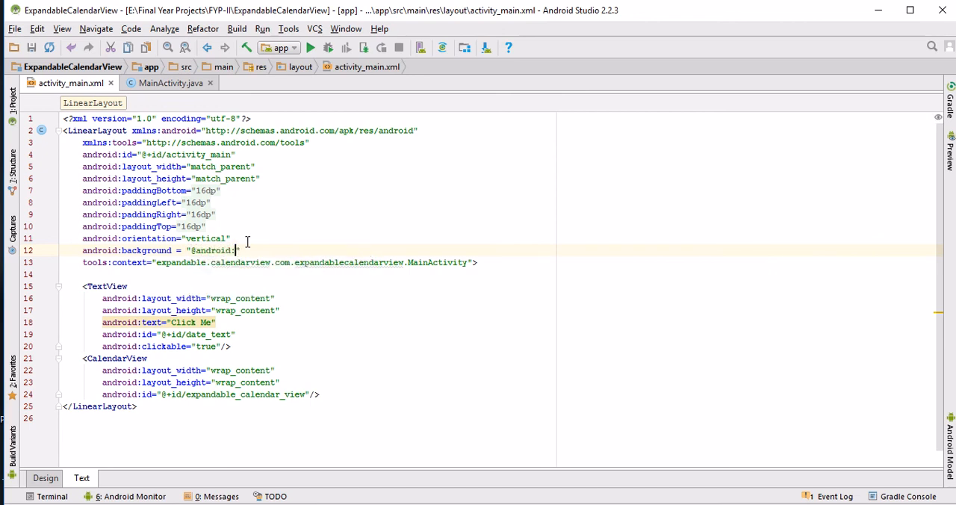
{"action": "type", "text": "color/darker_gray\""}
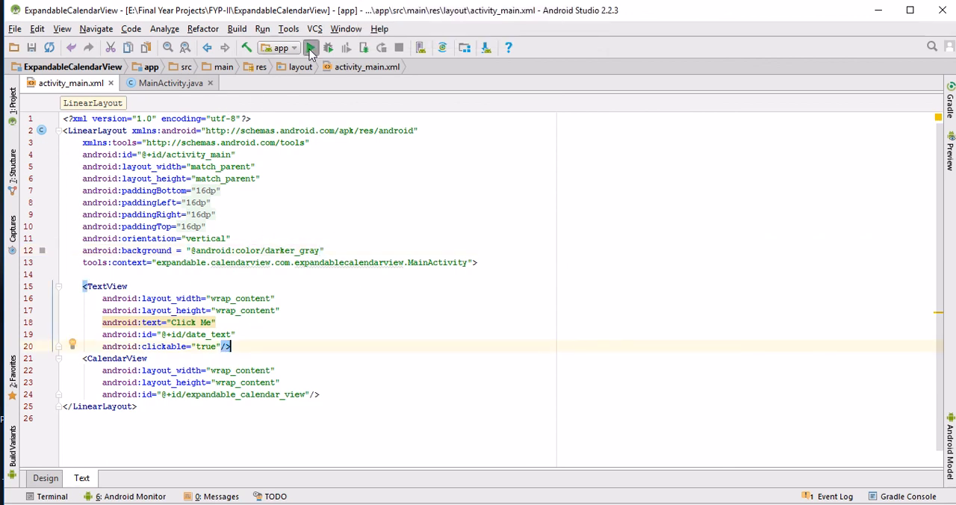
Run the app and deploy it to the connected TCL 6039S phone
{"action": "left_click", "coordinate": [311, 47]}
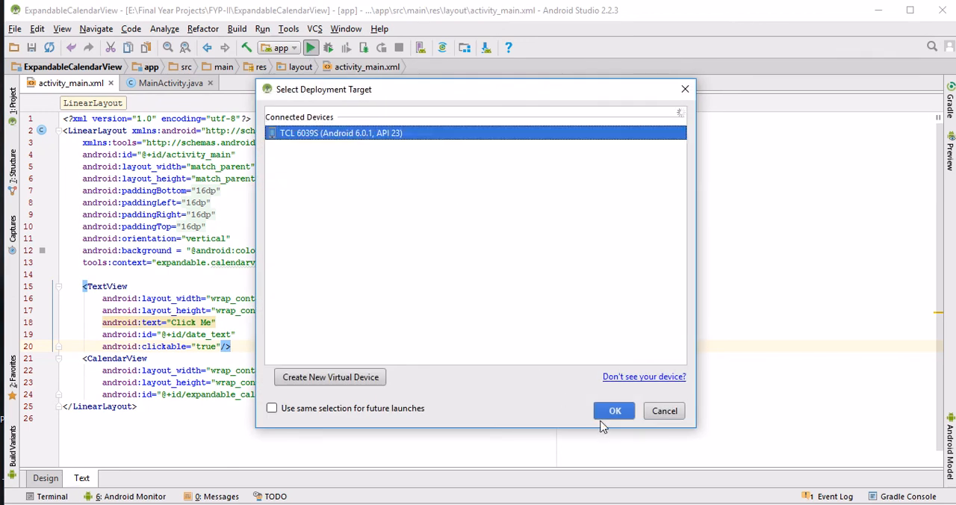
{"action": "left_click", "coordinate": [614, 411]}
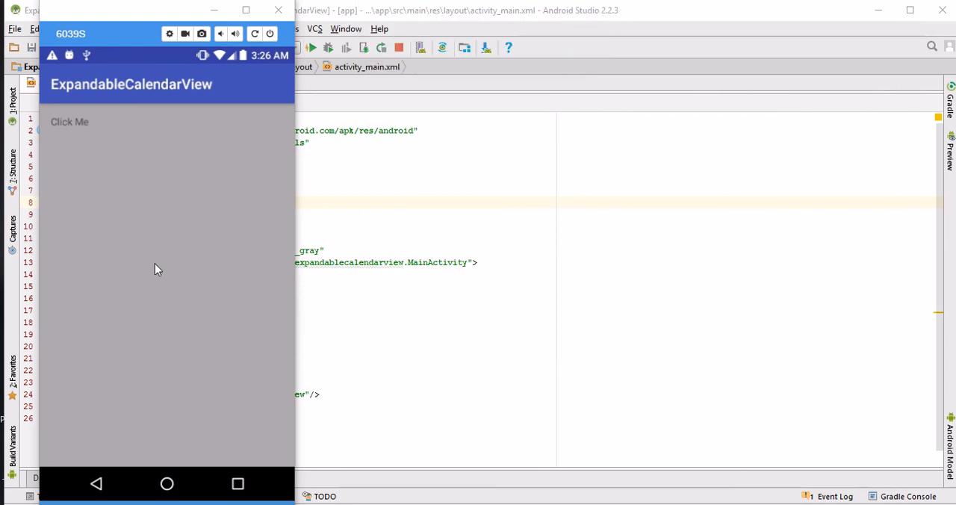
{"action": "mouse_move", "coordinate": [156, 246]}
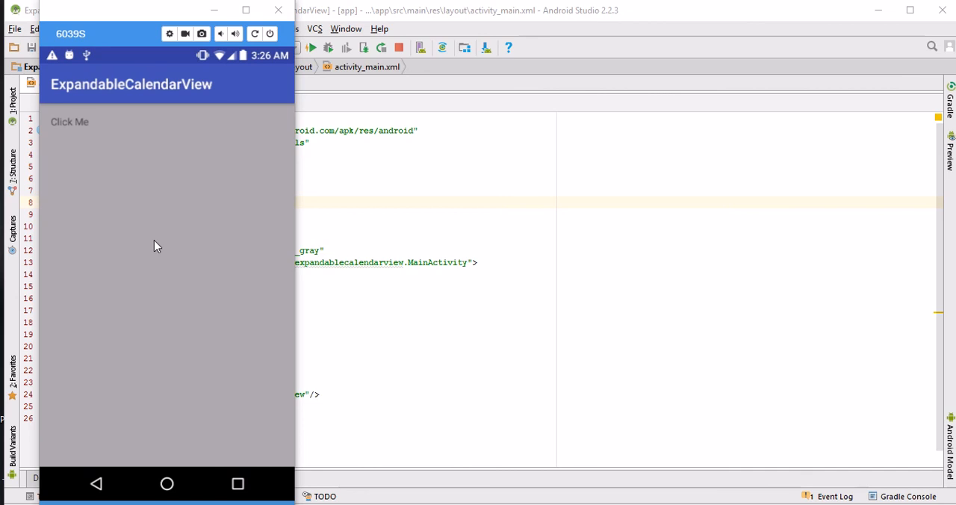
Tap Click Me to open the calendar, pick a date to hide it, reopen and go to the previous month
{"action": "left_click", "coordinate": [68, 121]}
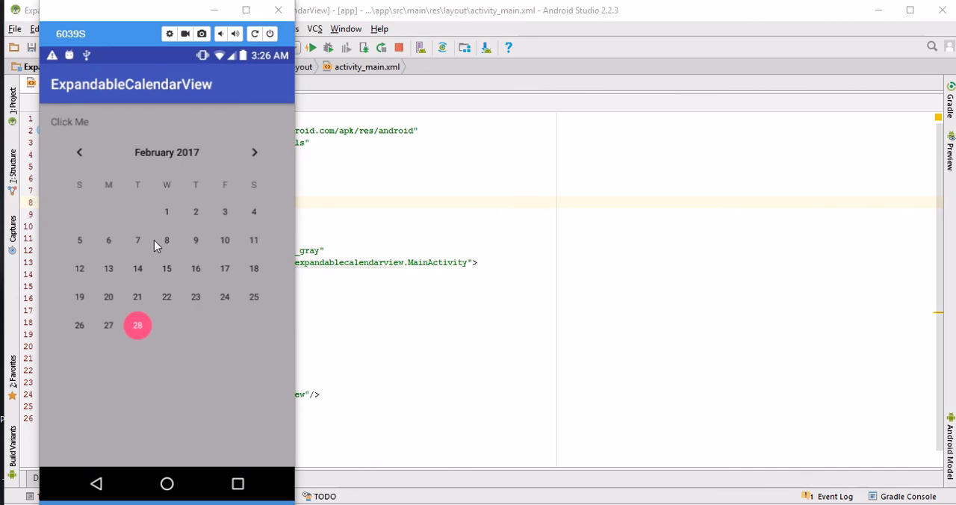
{"action": "left_click", "coordinate": [254, 153]}
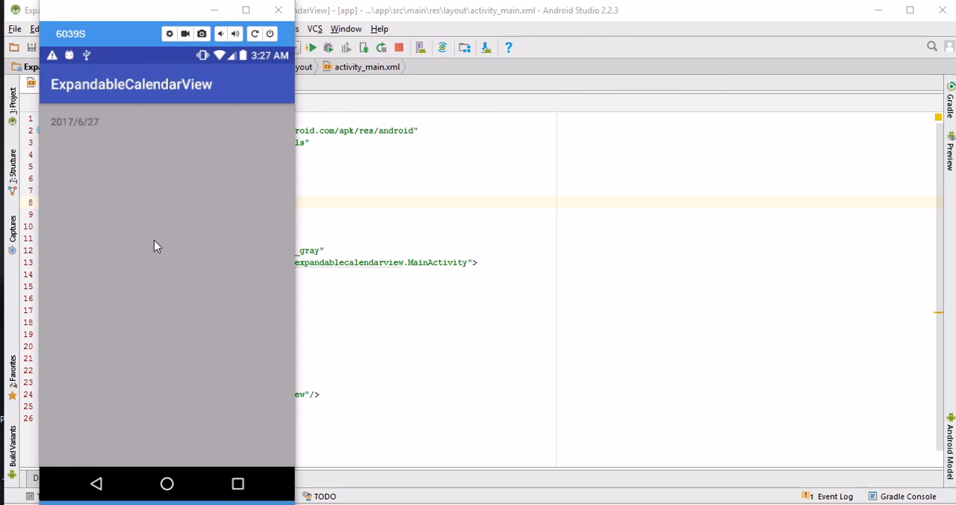
{"action": "left_click", "coordinate": [74, 121]}
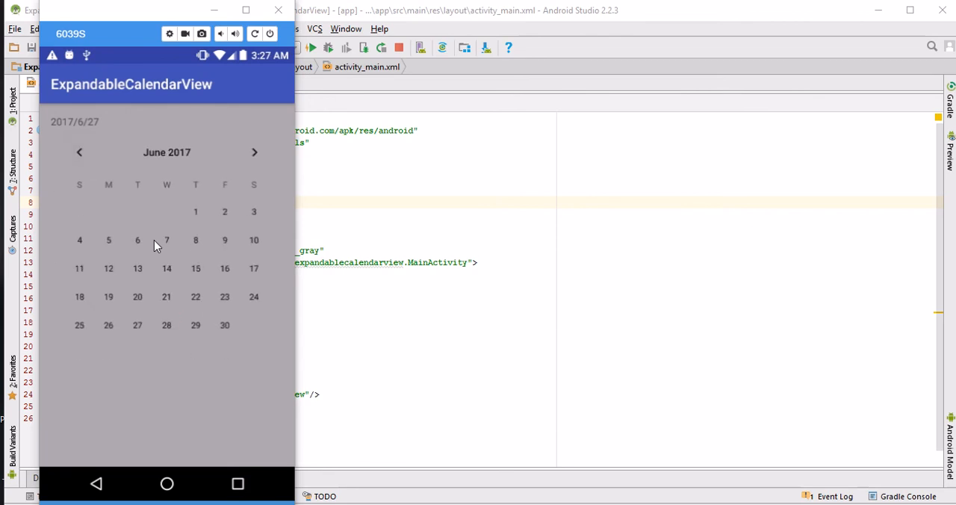
{"action": "left_click", "coordinate": [79, 153]}
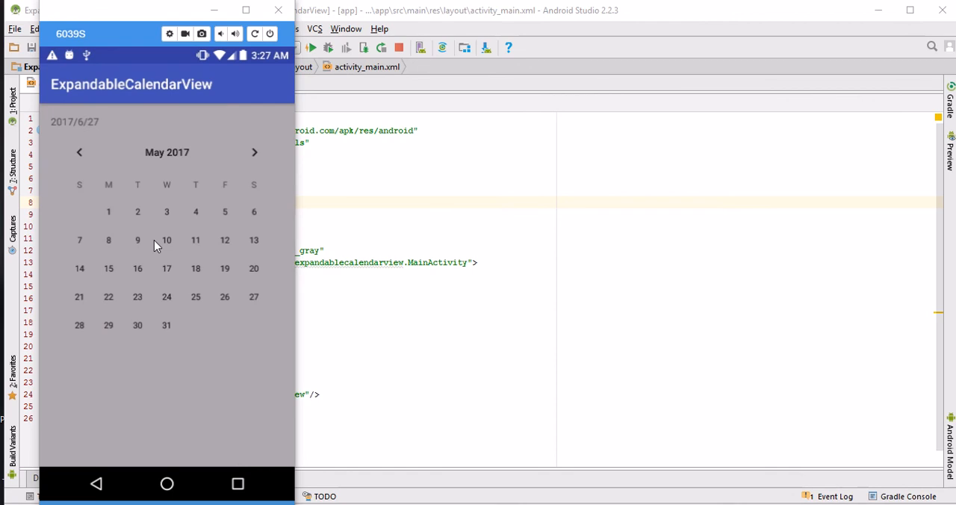
Pick the 10th of May, reopen the calendar and choose another date, ending on 2017/7/25
{"action": "left_click", "coordinate": [166, 239]}
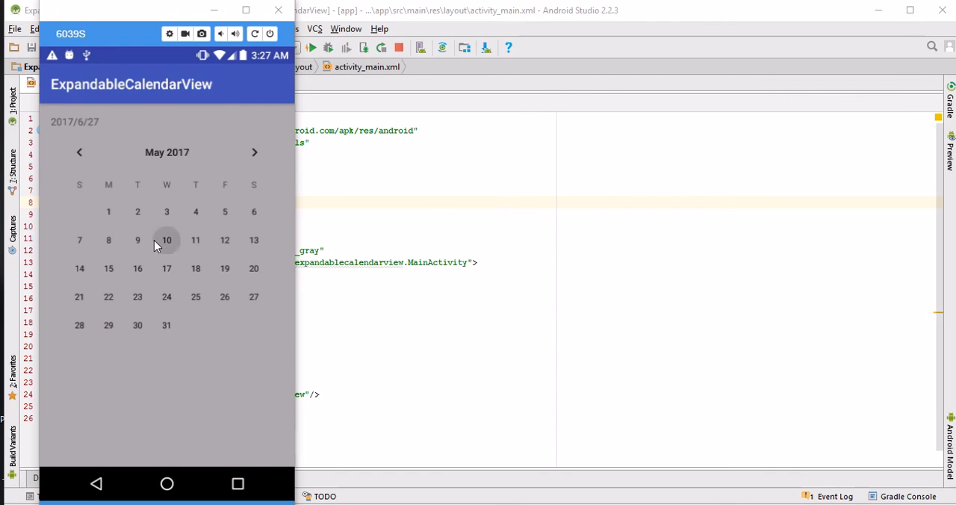
{"action": "left_click", "coordinate": [167, 239]}
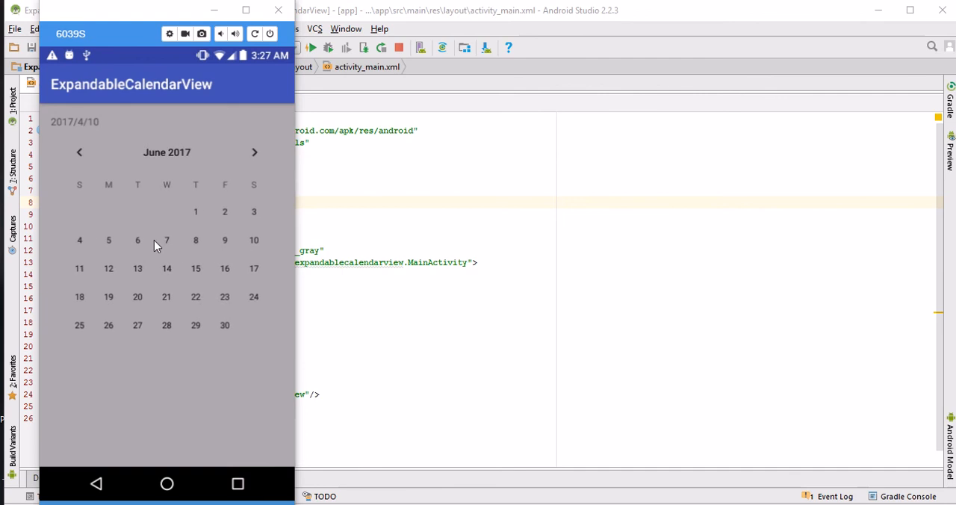
{"action": "left_click", "coordinate": [224, 326]}
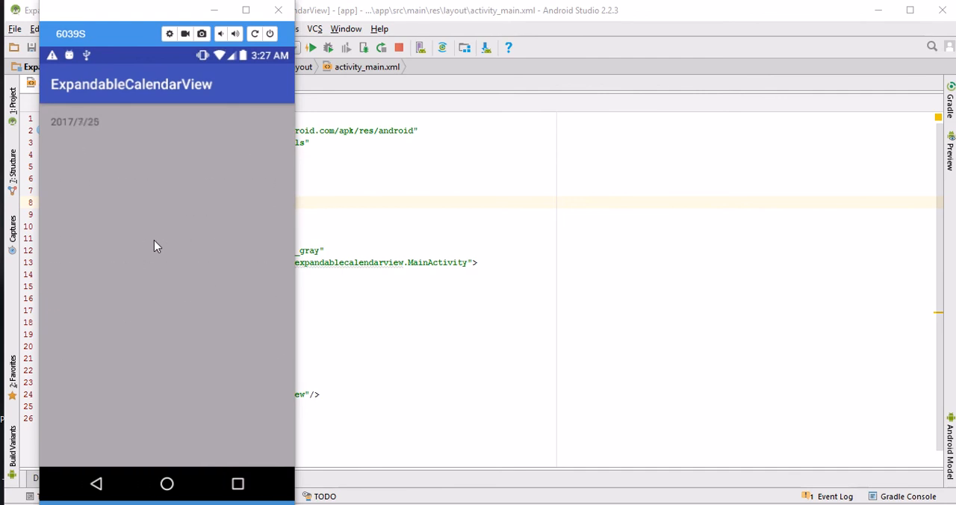
{"action": "mouse_move", "coordinate": [317, 28]}
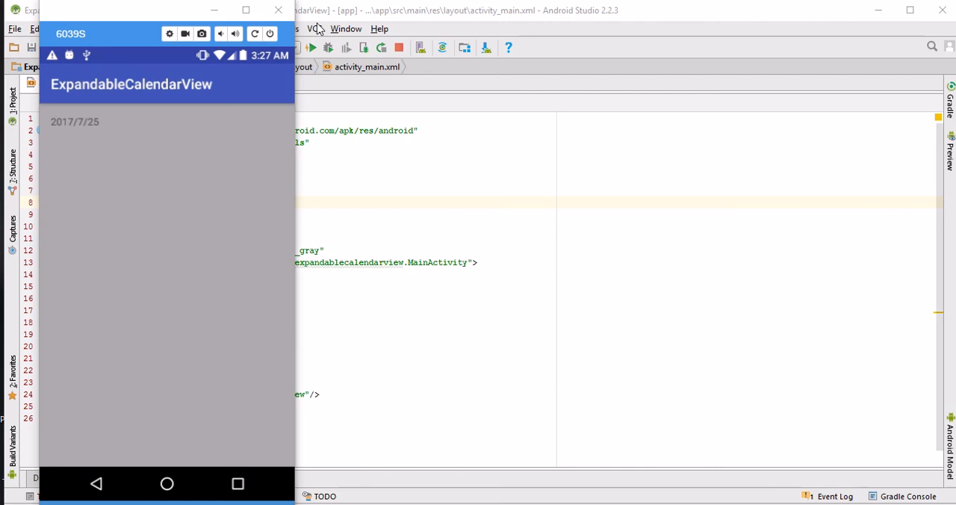